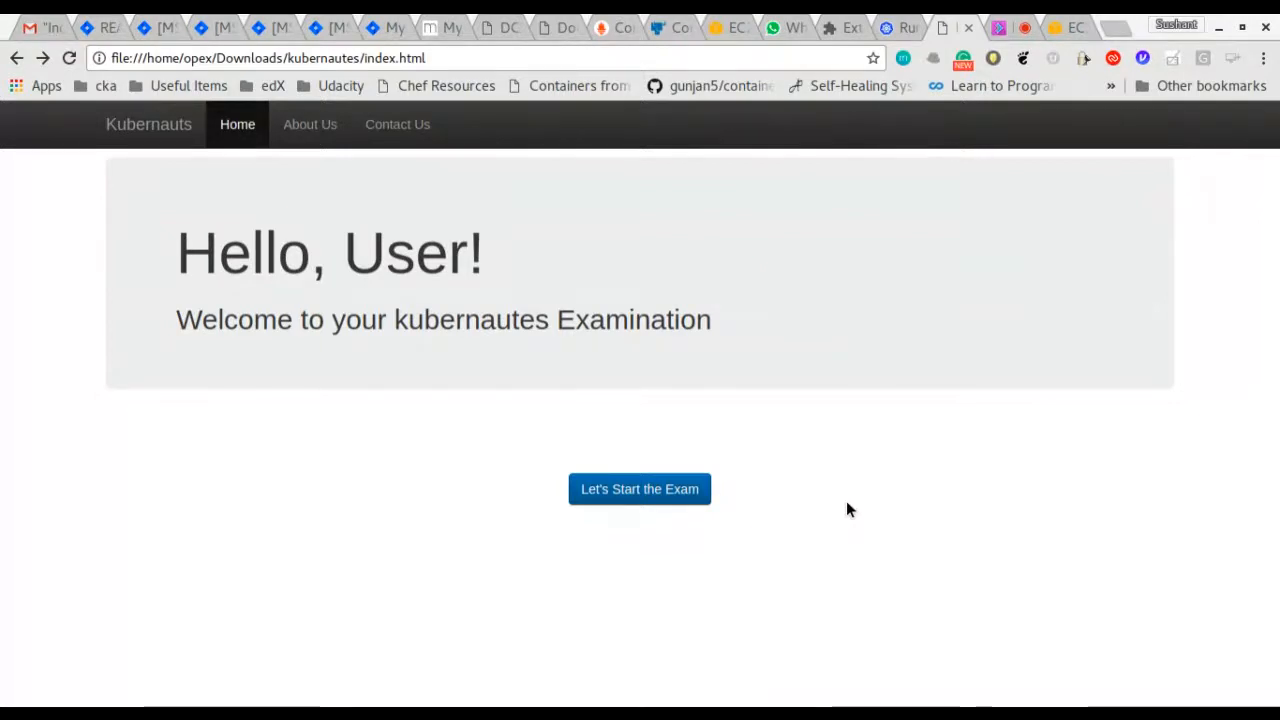
{"action": "mouse_move", "coordinate": [768, 470]}
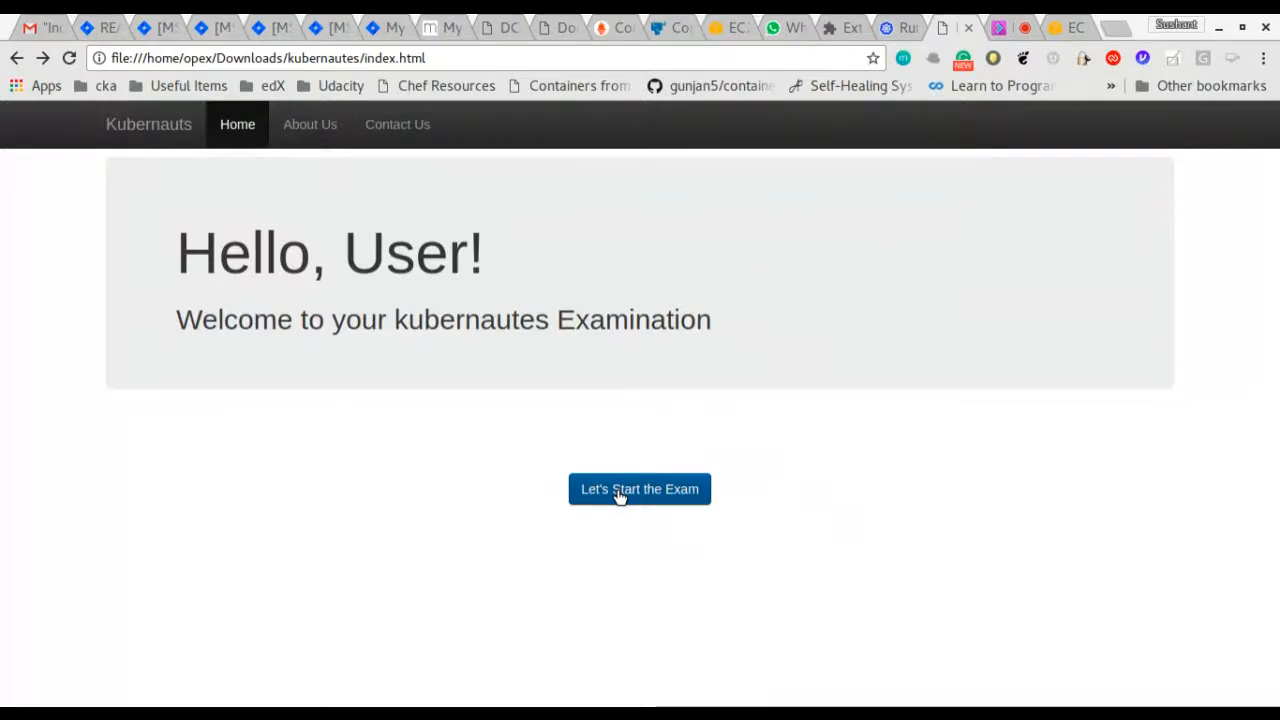
- Start the exam from the welcome page, landing on sample question 1 with the timer running
{"action": "left_click", "coordinate": [640, 488]}
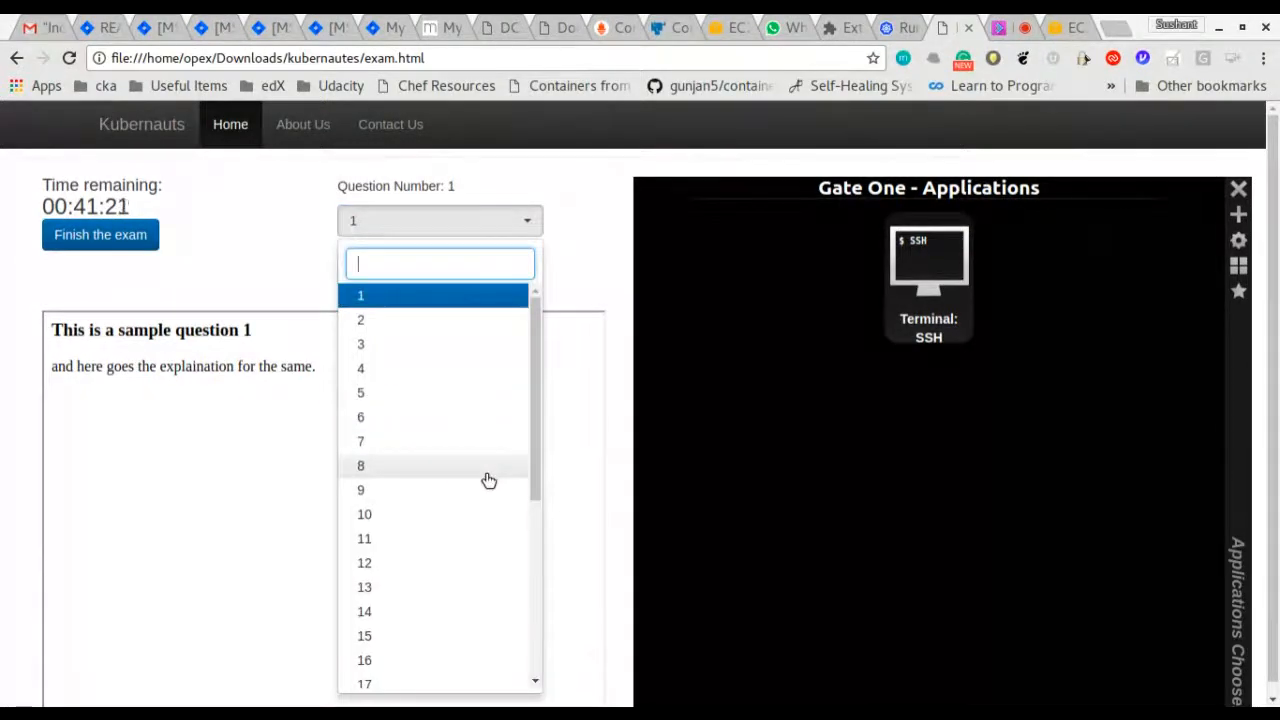
{"action": "scroll", "scroll_direction": "down", "scroll_amount": 3}
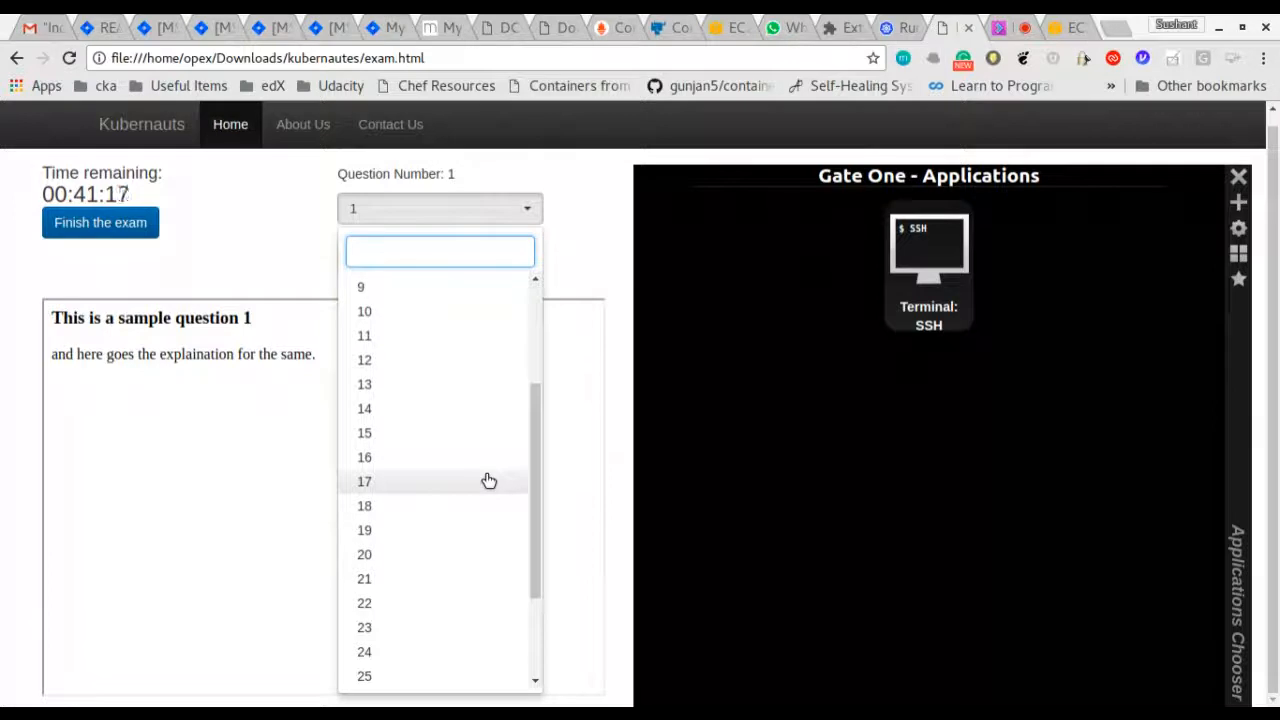
{"action": "scroll", "scroll_direction": "down", "scroll_amount": 3}
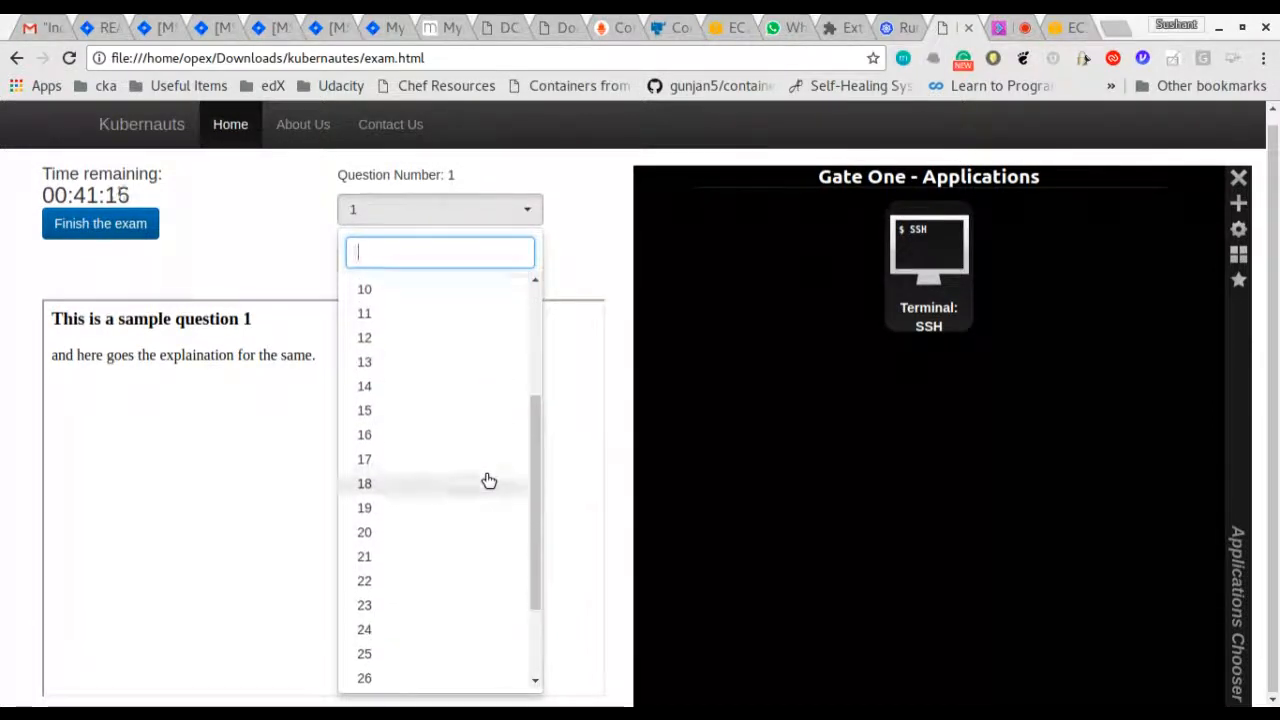
{"action": "mouse_move", "coordinate": [520, 444]}
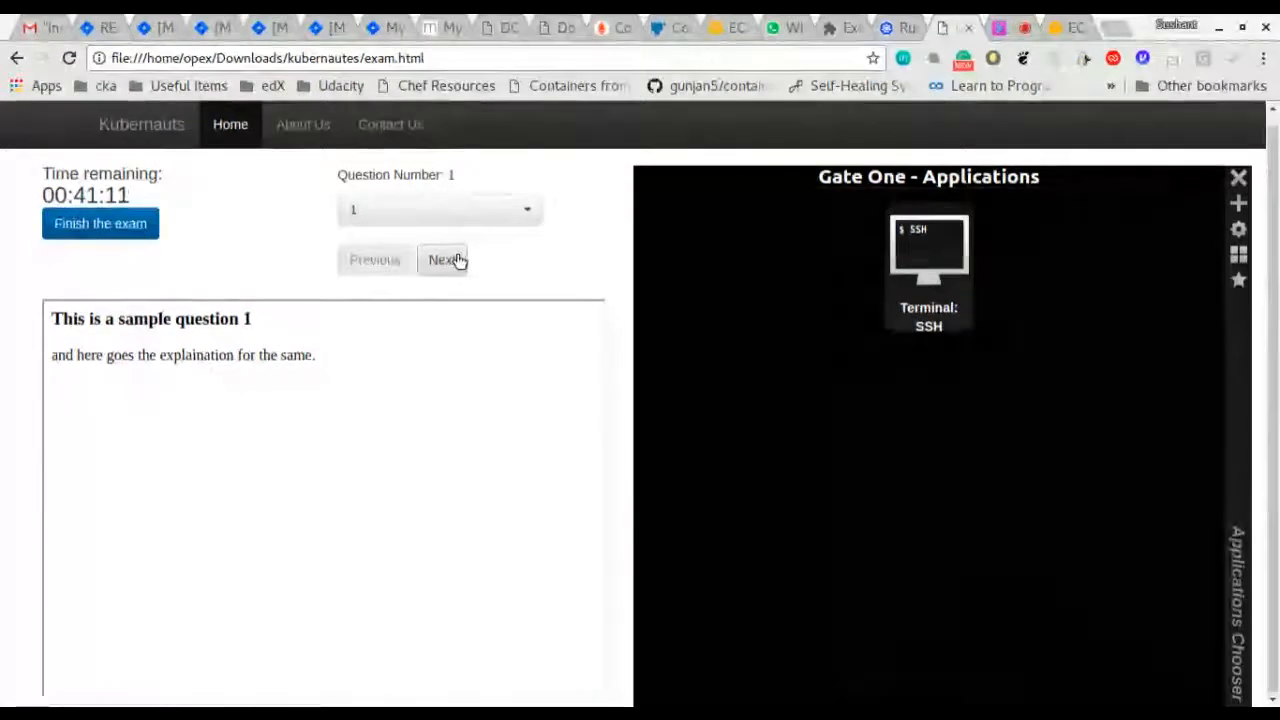
- Step forward through questions 2 and 3 and back to sample question 1
{"action": "left_click", "coordinate": [442, 260]}
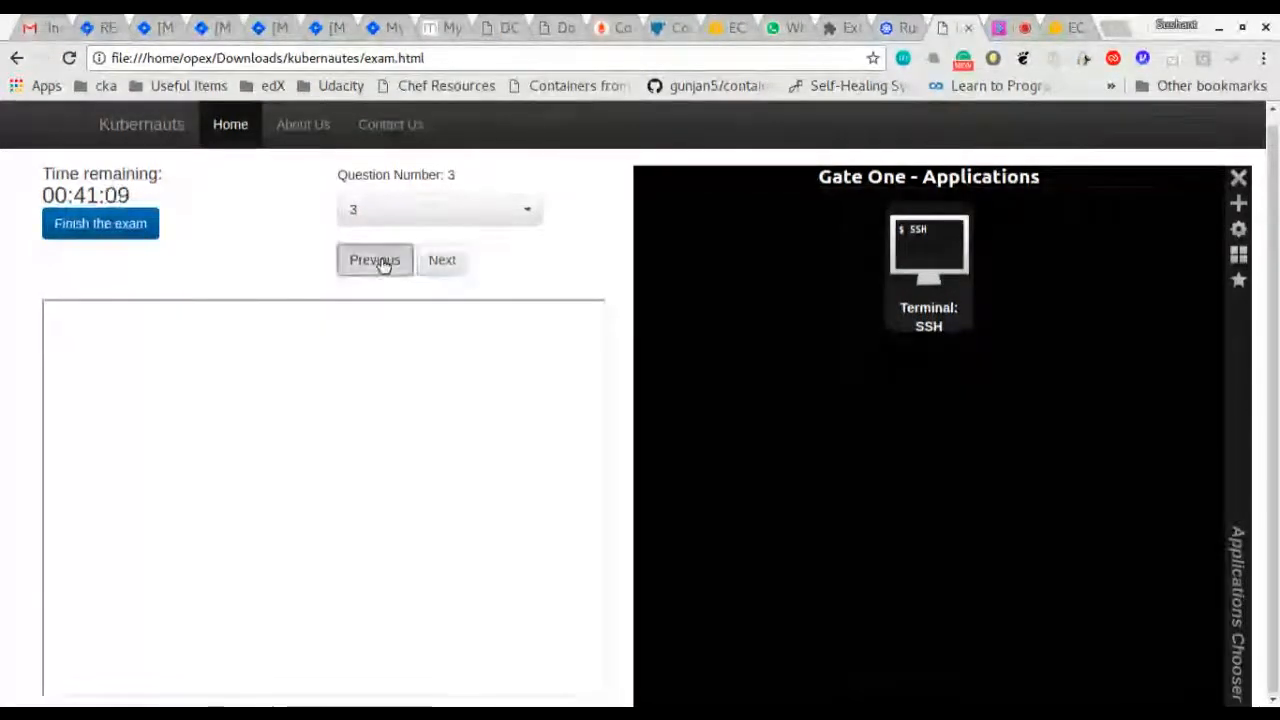
{"action": "left_click", "coordinate": [374, 260]}
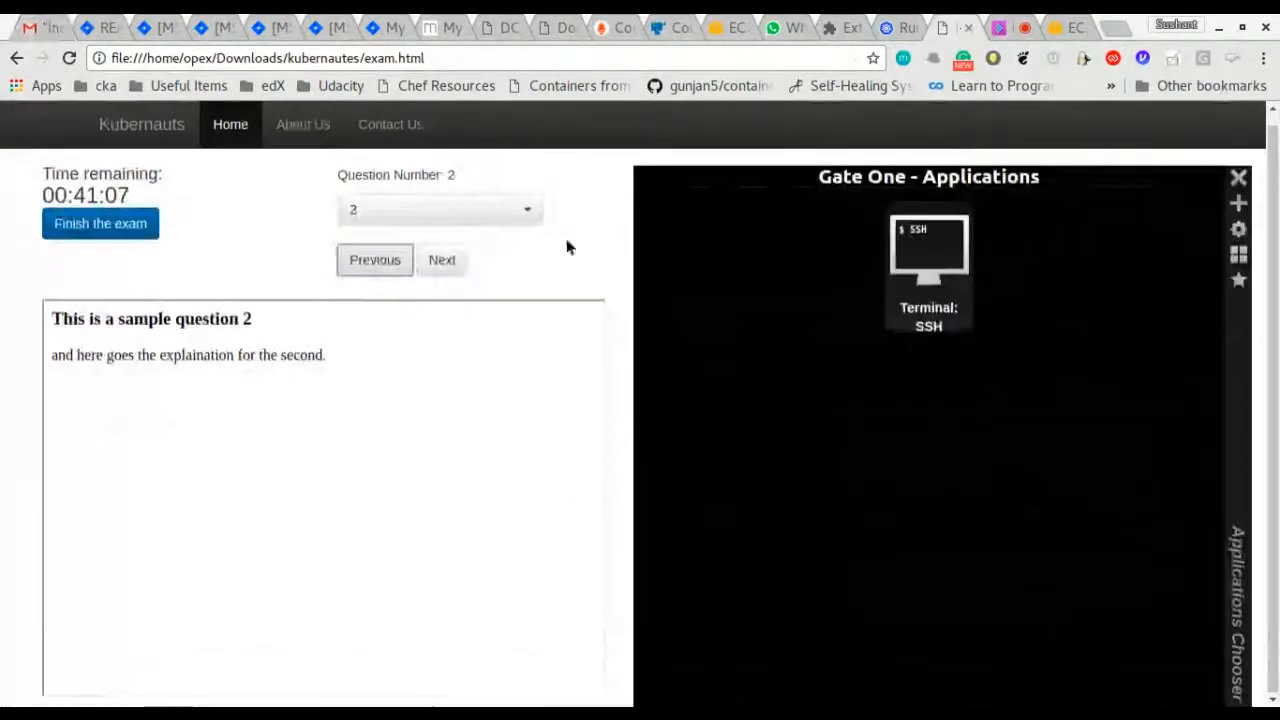
{"action": "left_click", "coordinate": [374, 260]}
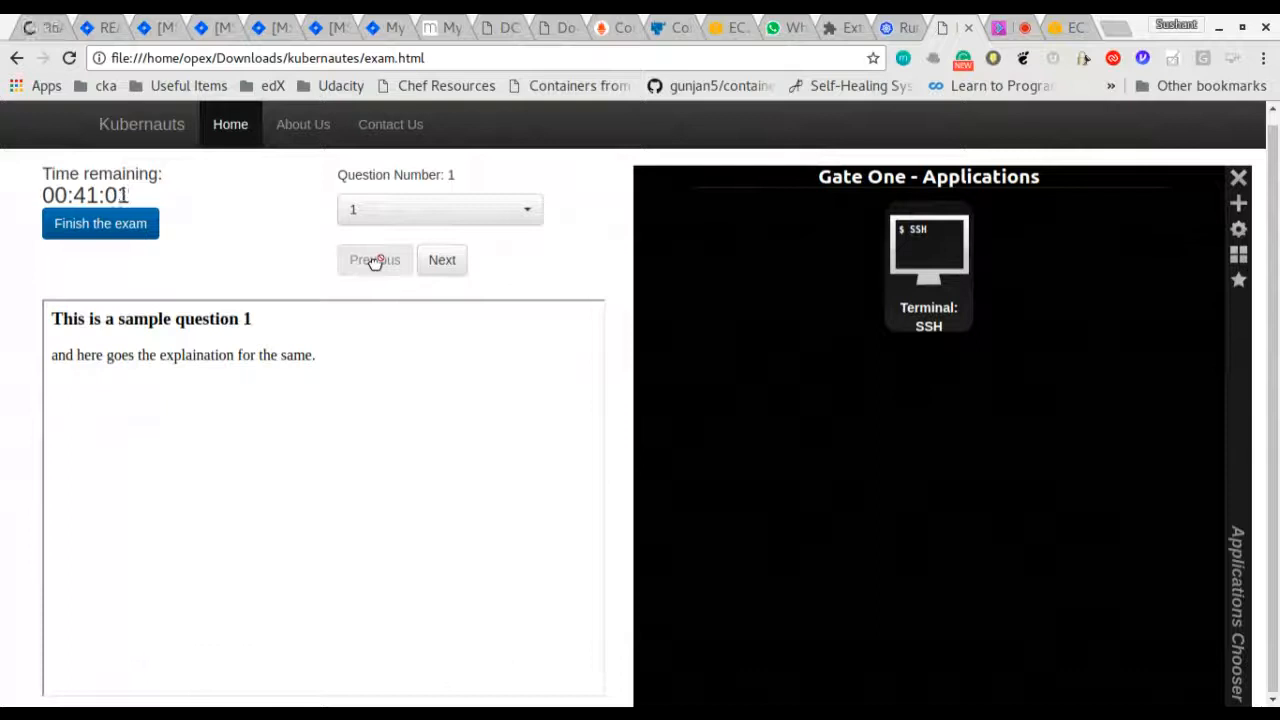
{"action": "mouse_move", "coordinate": [912, 344]}
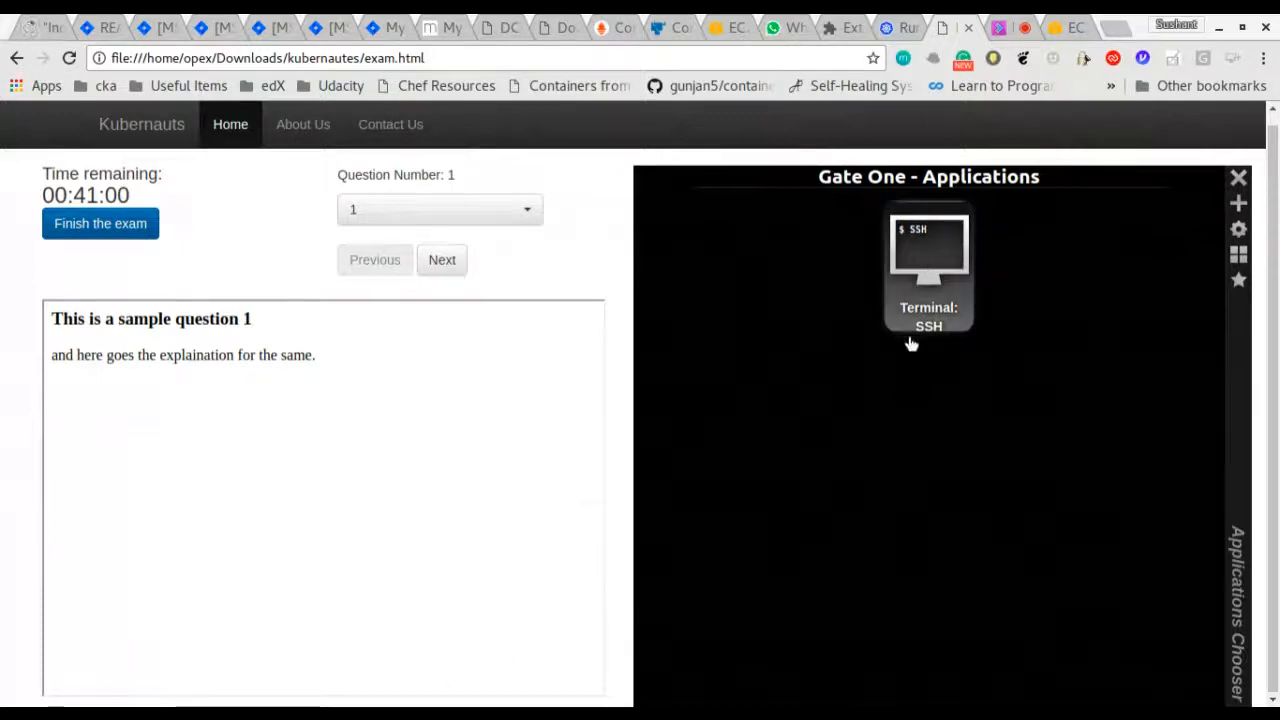
- Start an SSH terminal session to localhost and log in to reach a shell prompt
{"action": "left_click", "coordinate": [928, 264]}
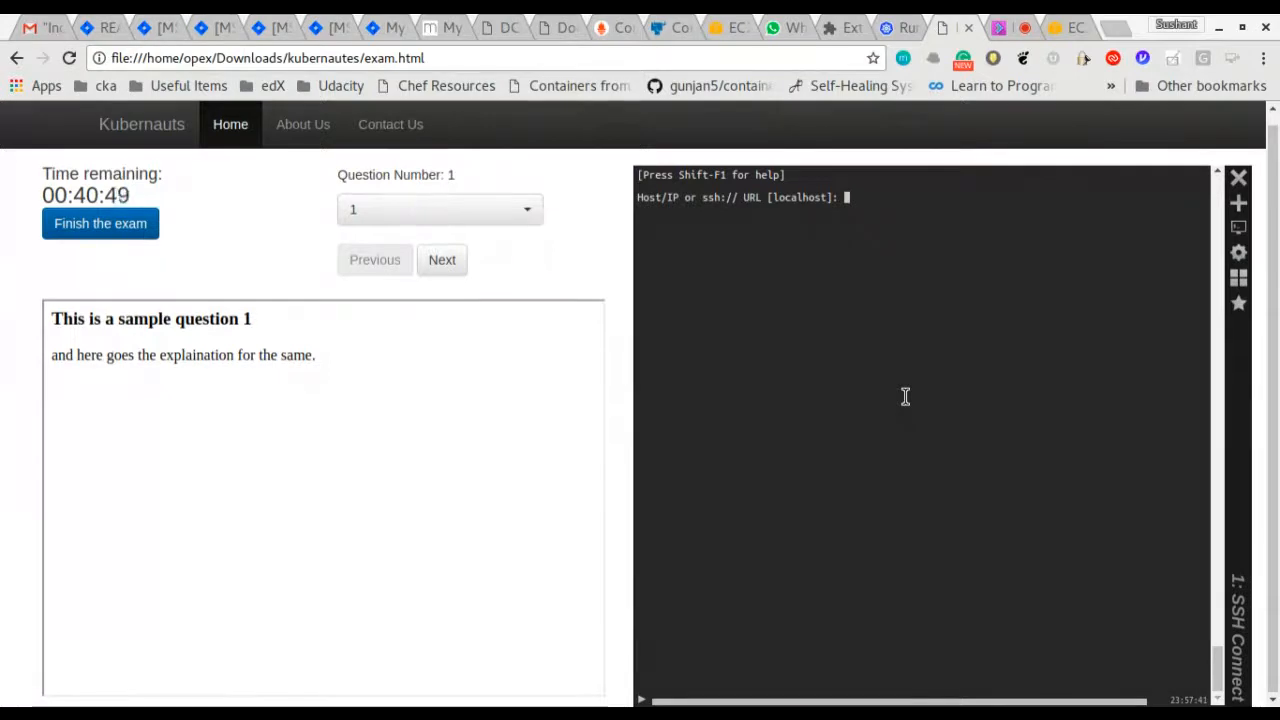
{"action": "type", "text": "localhost"}
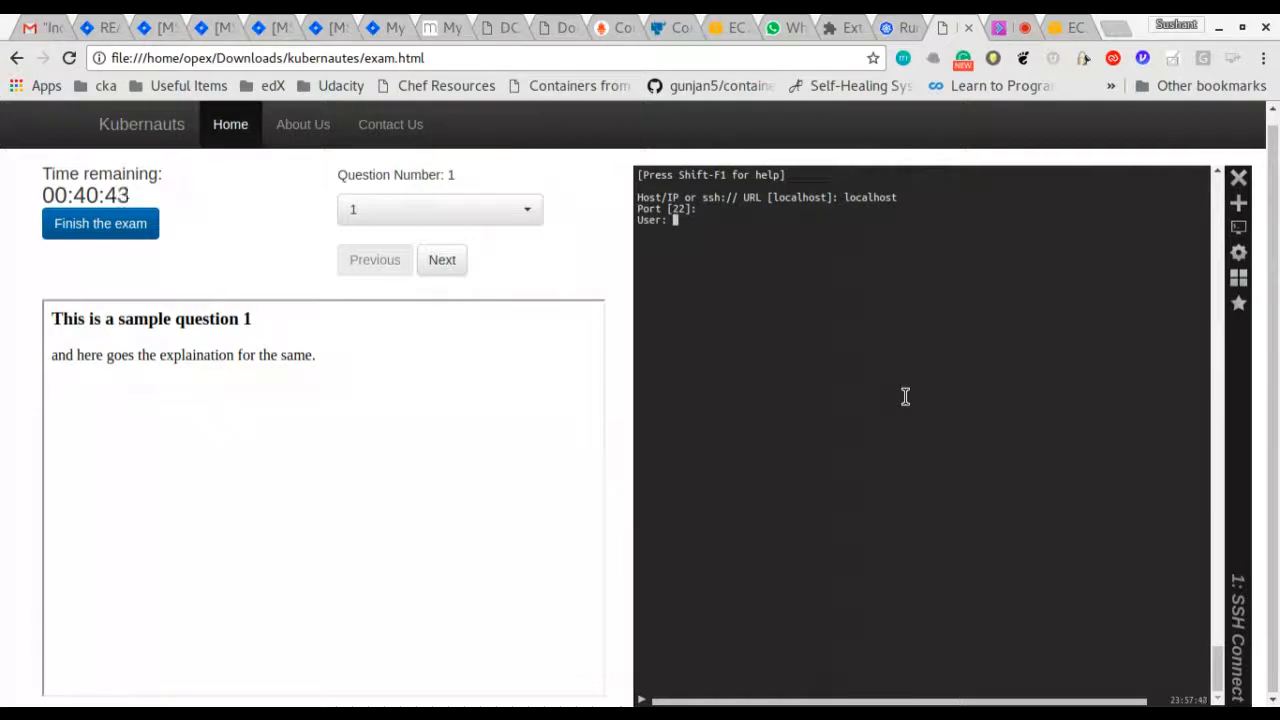
{"action": "type", "text": "opex"}
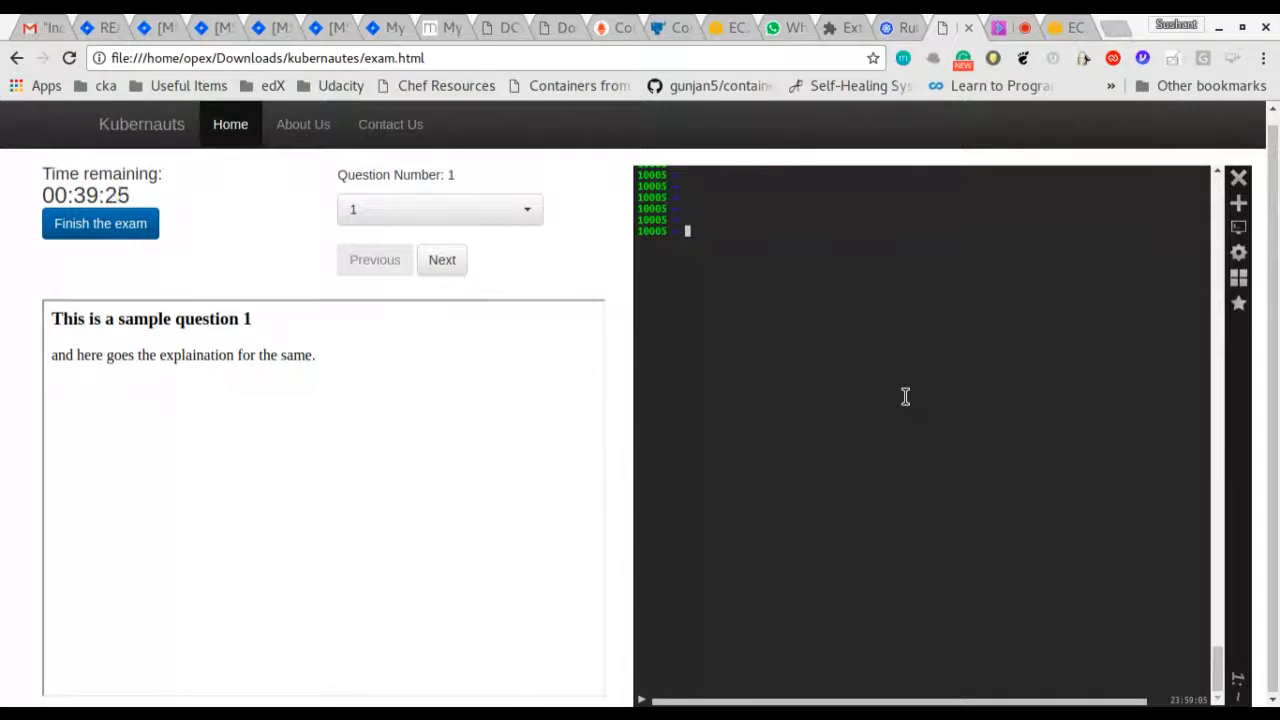
{"action": "mouse_move", "coordinate": [788, 380]}
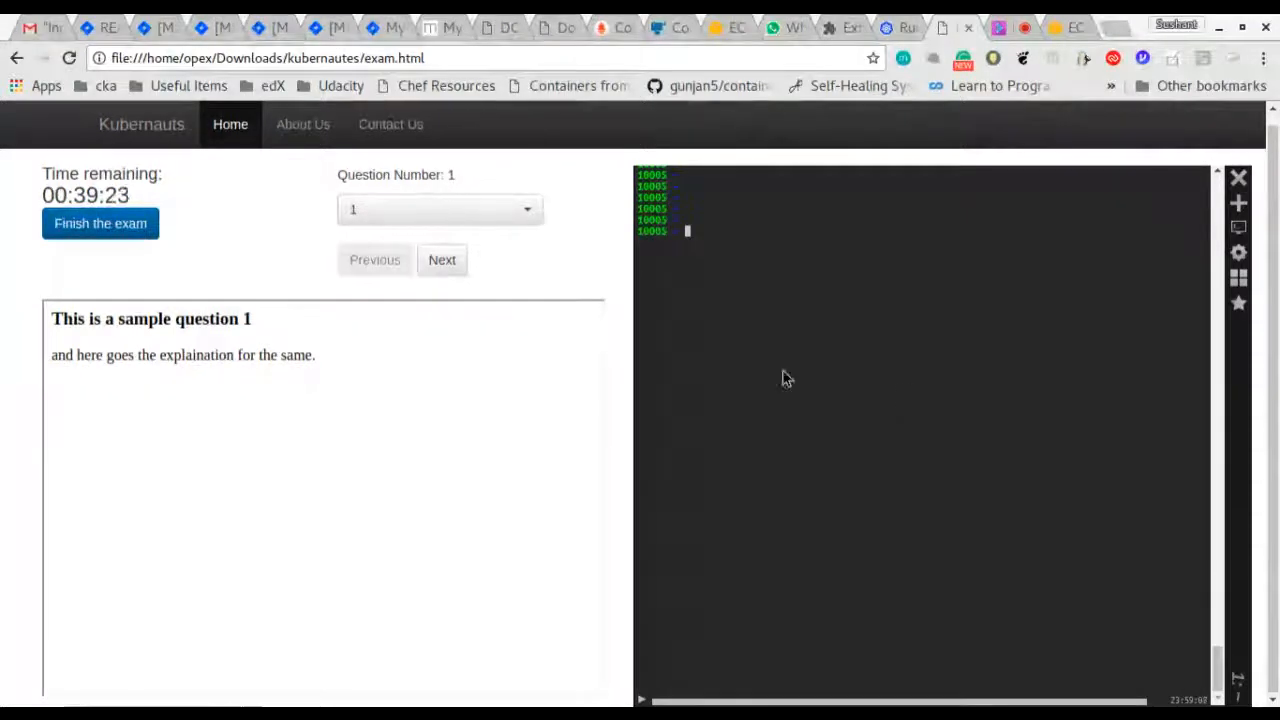
- Advance to sample question 2 and finish the exam, reaching the thank-you page
{"action": "left_click", "coordinate": [442, 260]}
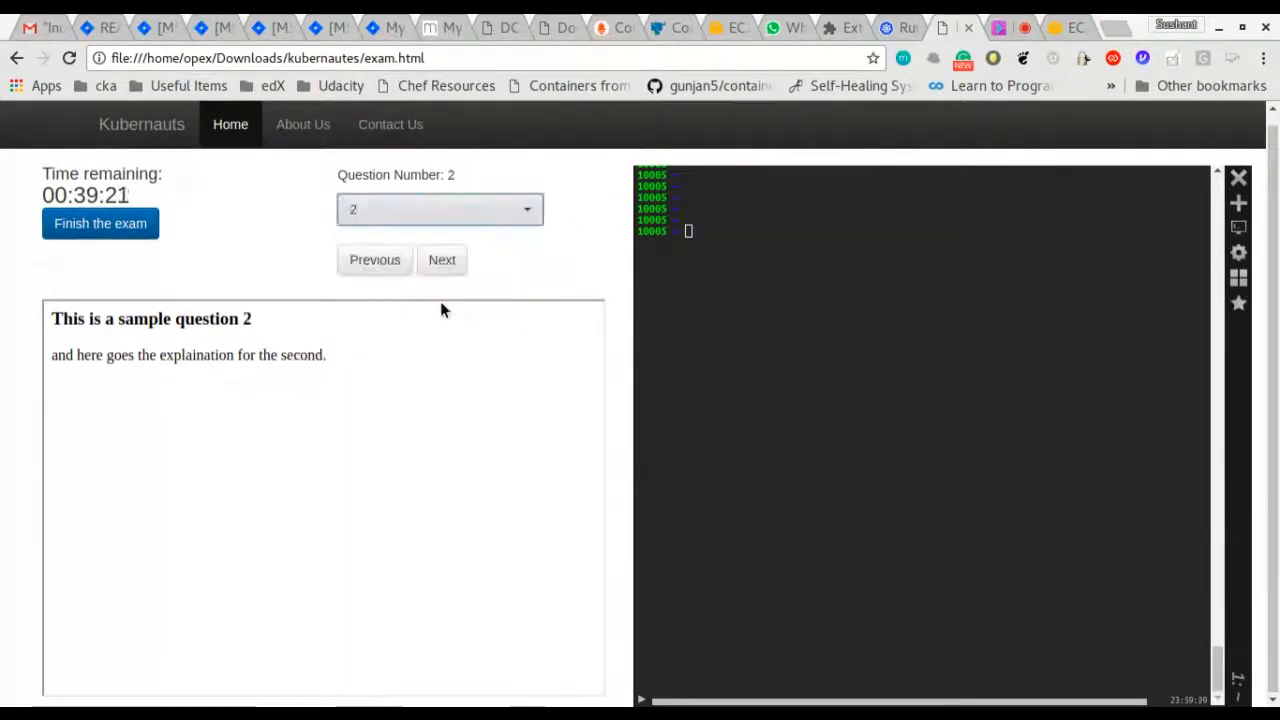
{"action": "mouse_move", "coordinate": [712, 336]}
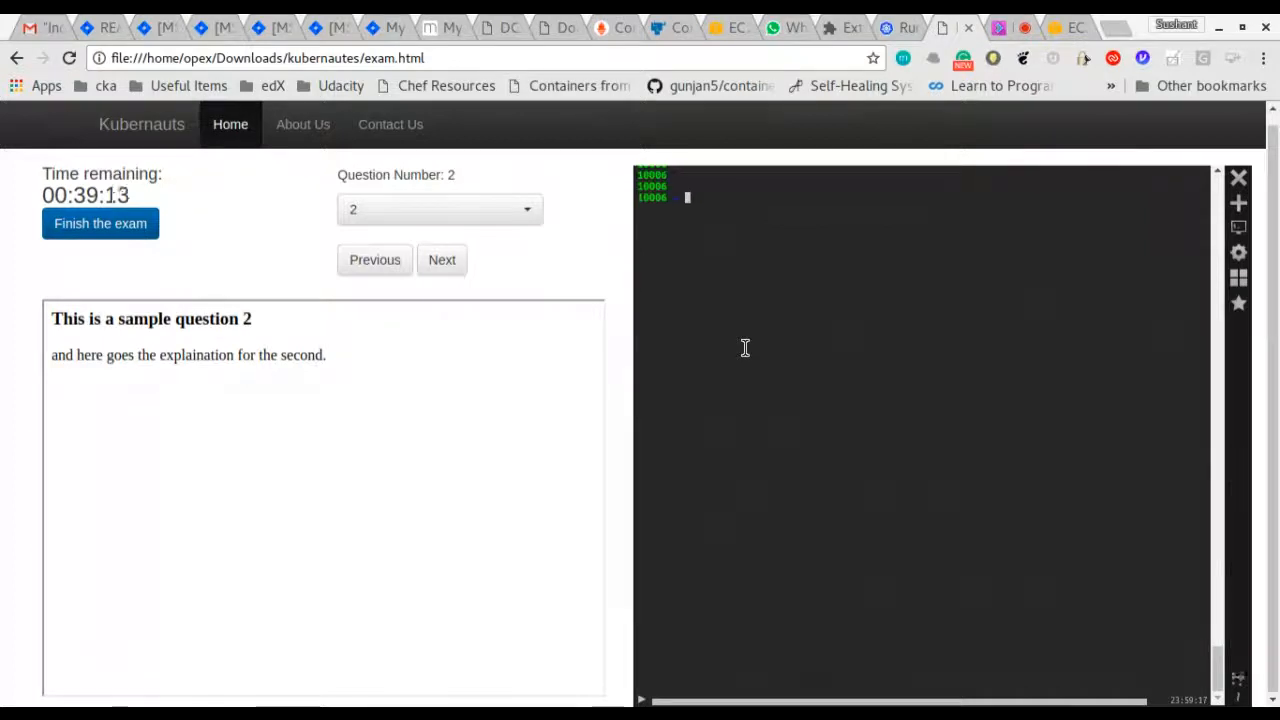
{"action": "left_click", "coordinate": [100, 224]}
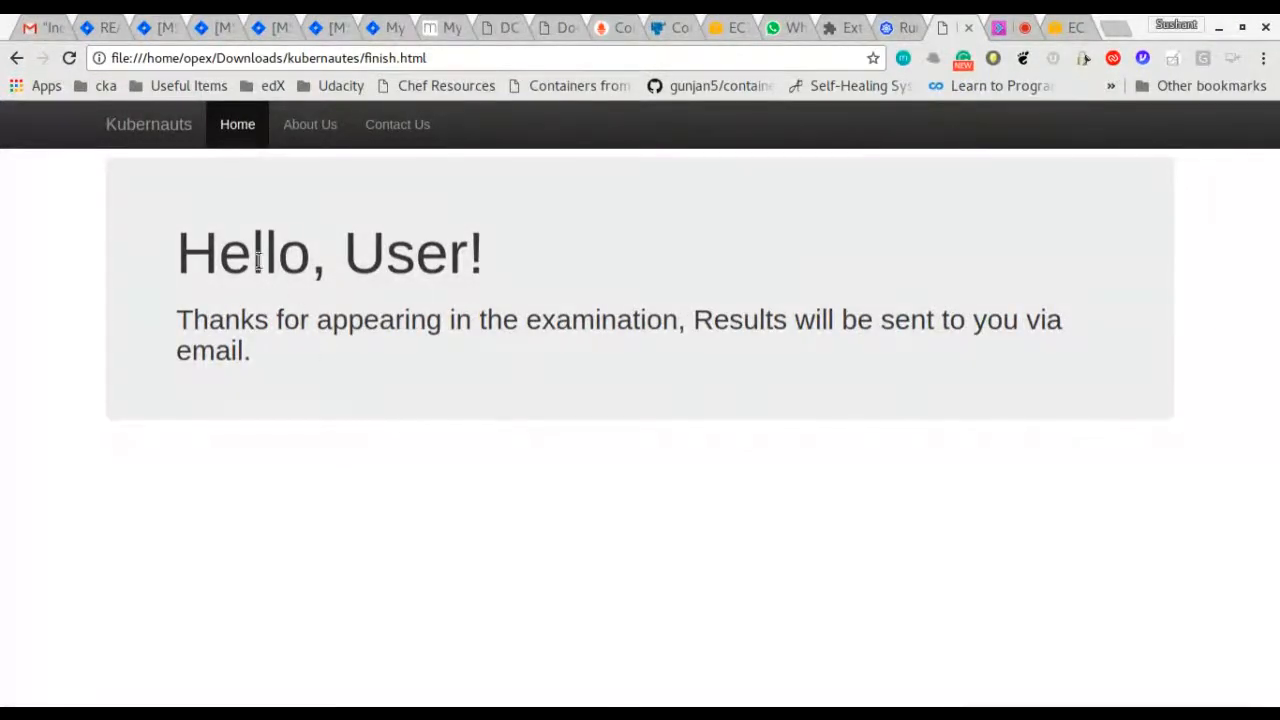
{"action": "mouse_move", "coordinate": [168, 152]}
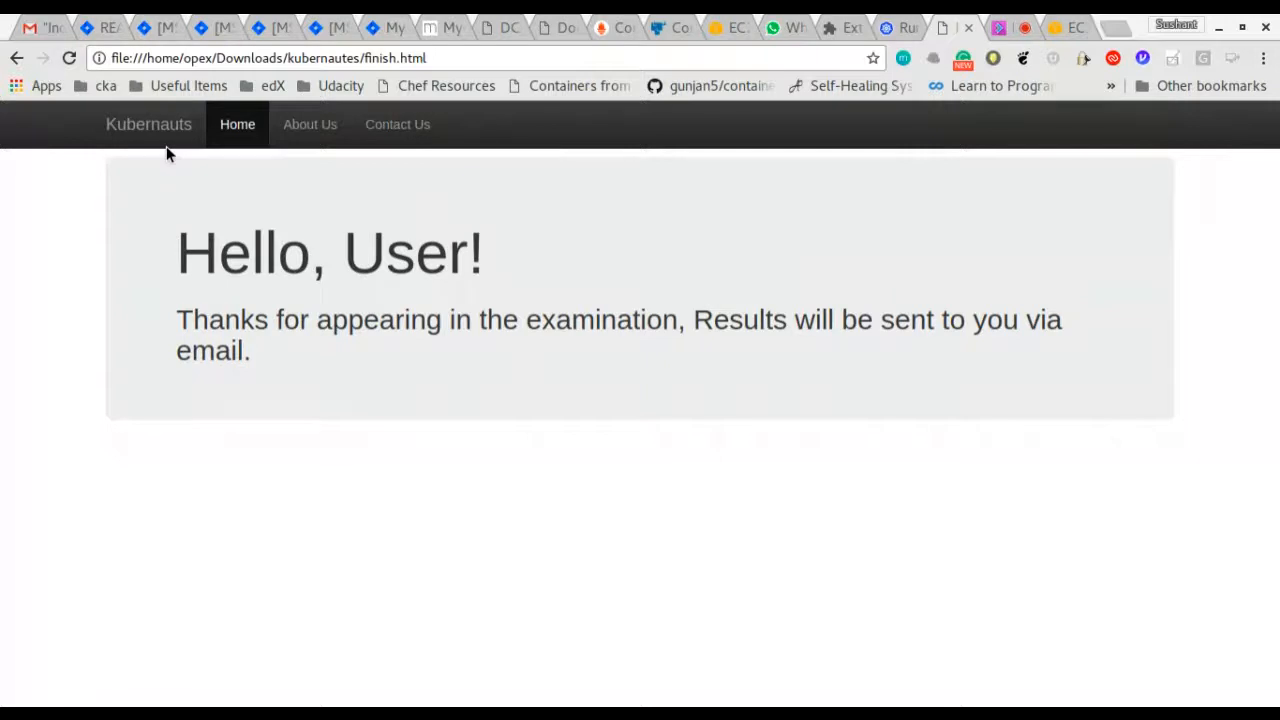
{"action": "mouse_move", "coordinate": [88, 418]}
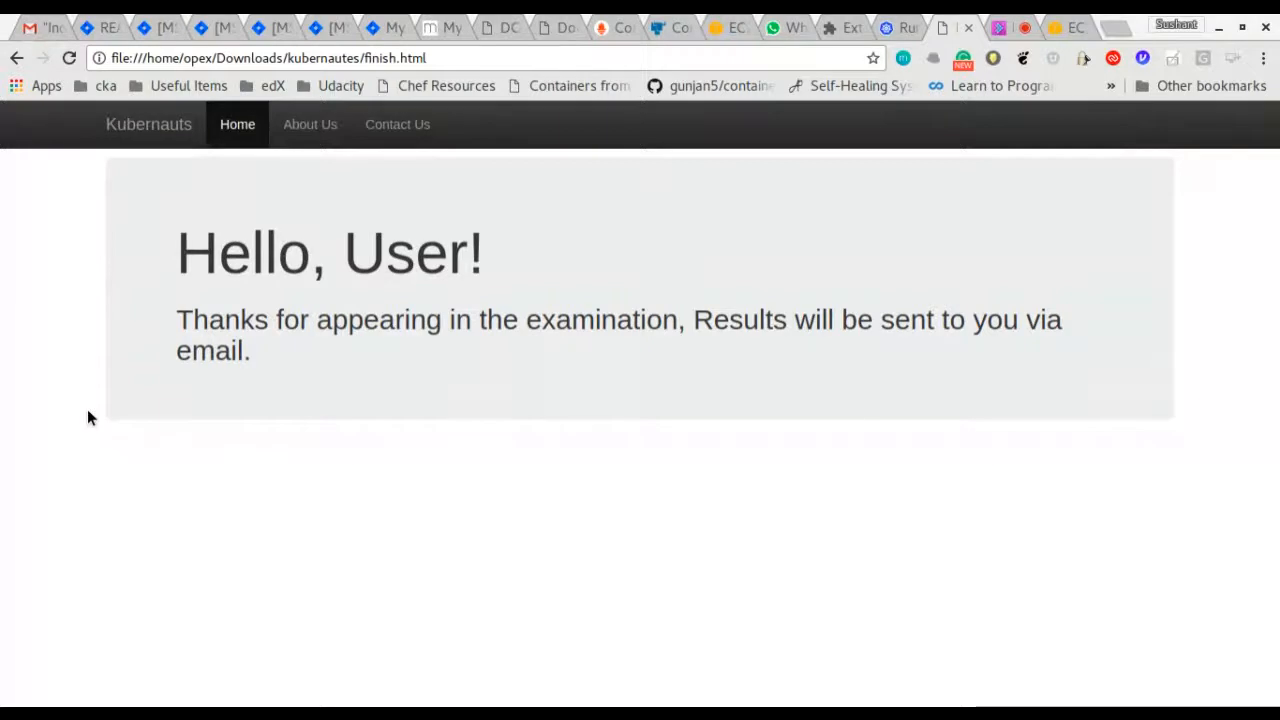
{"action": "mouse_move", "coordinate": [410, 464]}
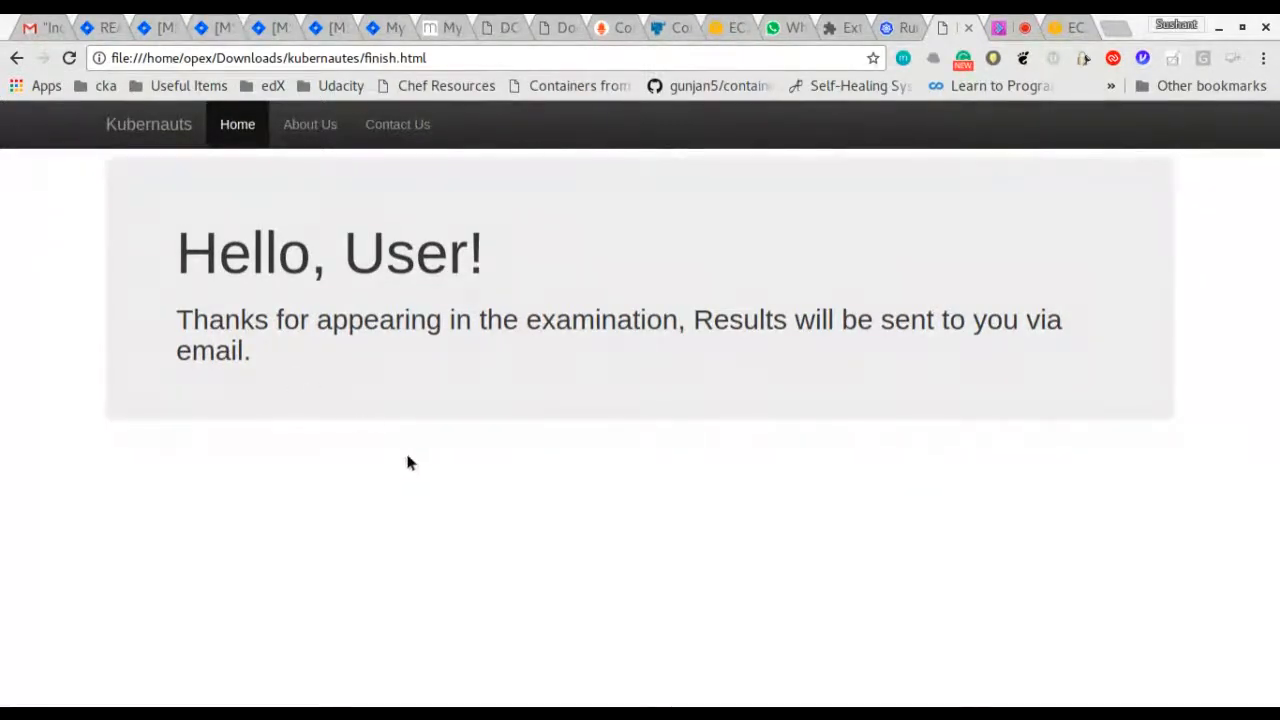
{"action": "mouse_move", "coordinate": [420, 464]}
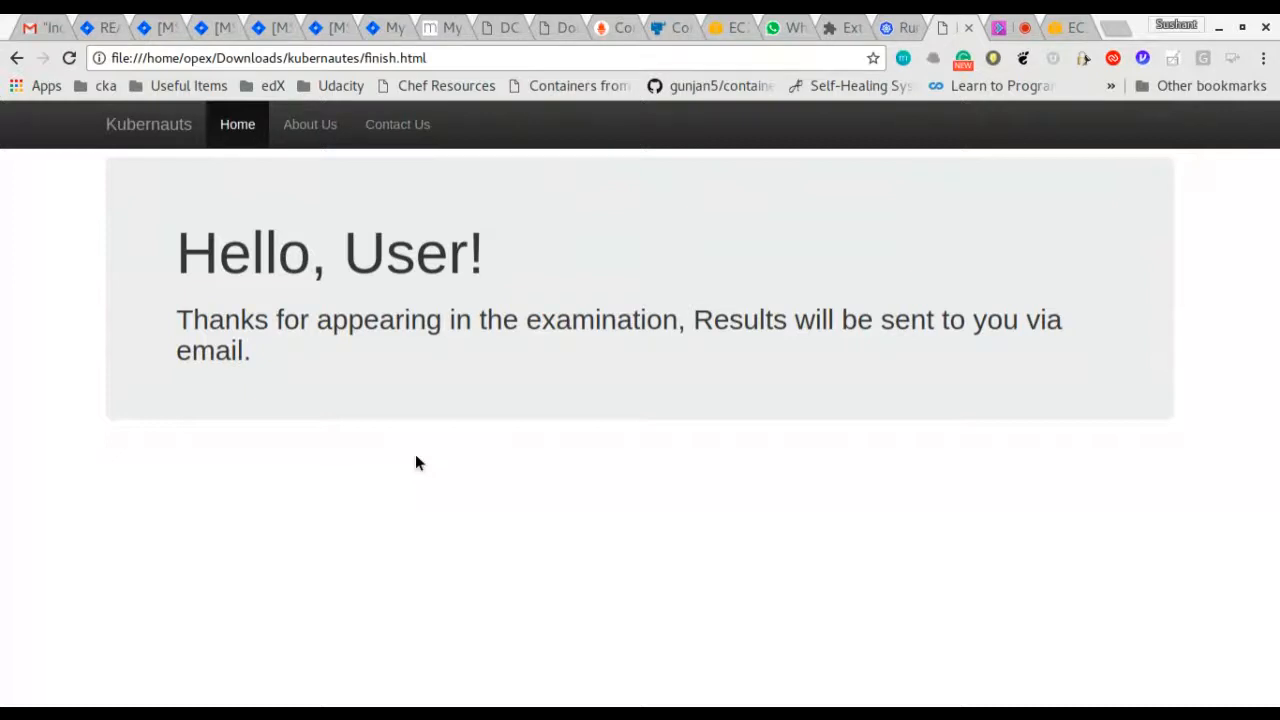
{"action": "mouse_move", "coordinate": [764, 320]}
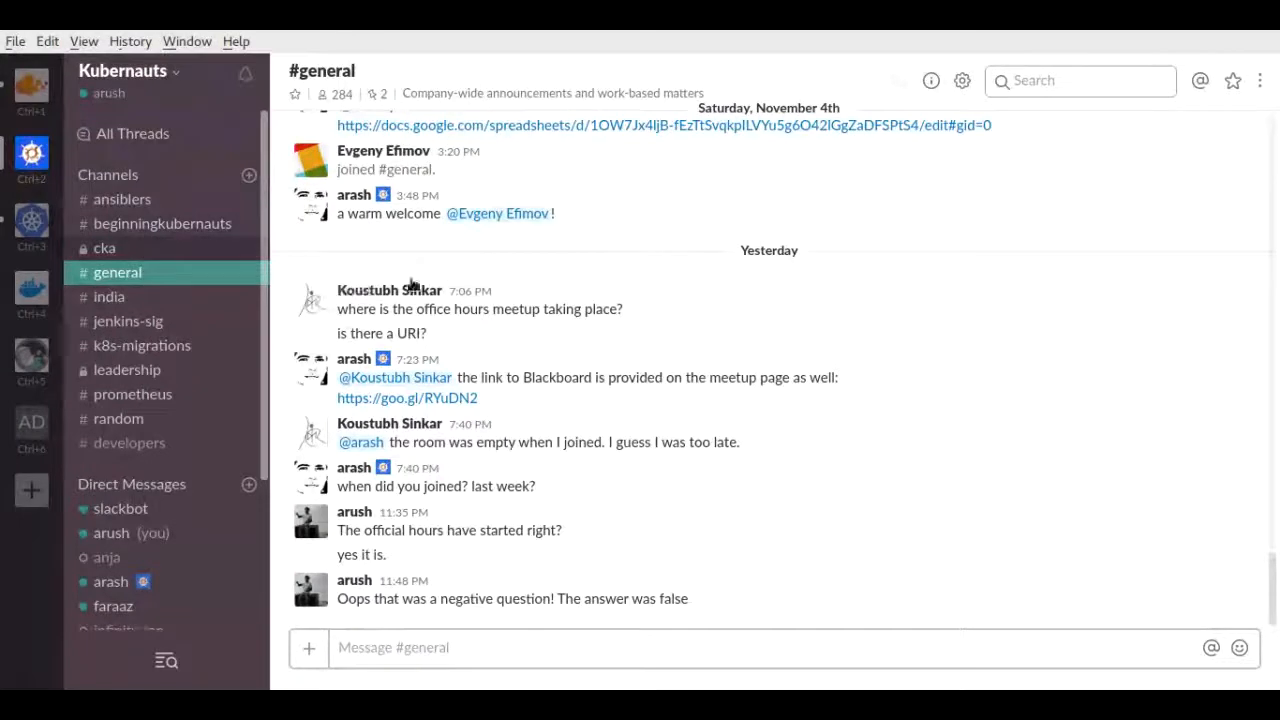
- Switch from general to the private cka channel and begin an @ mention
{"action": "left_click", "coordinate": [104, 248]}
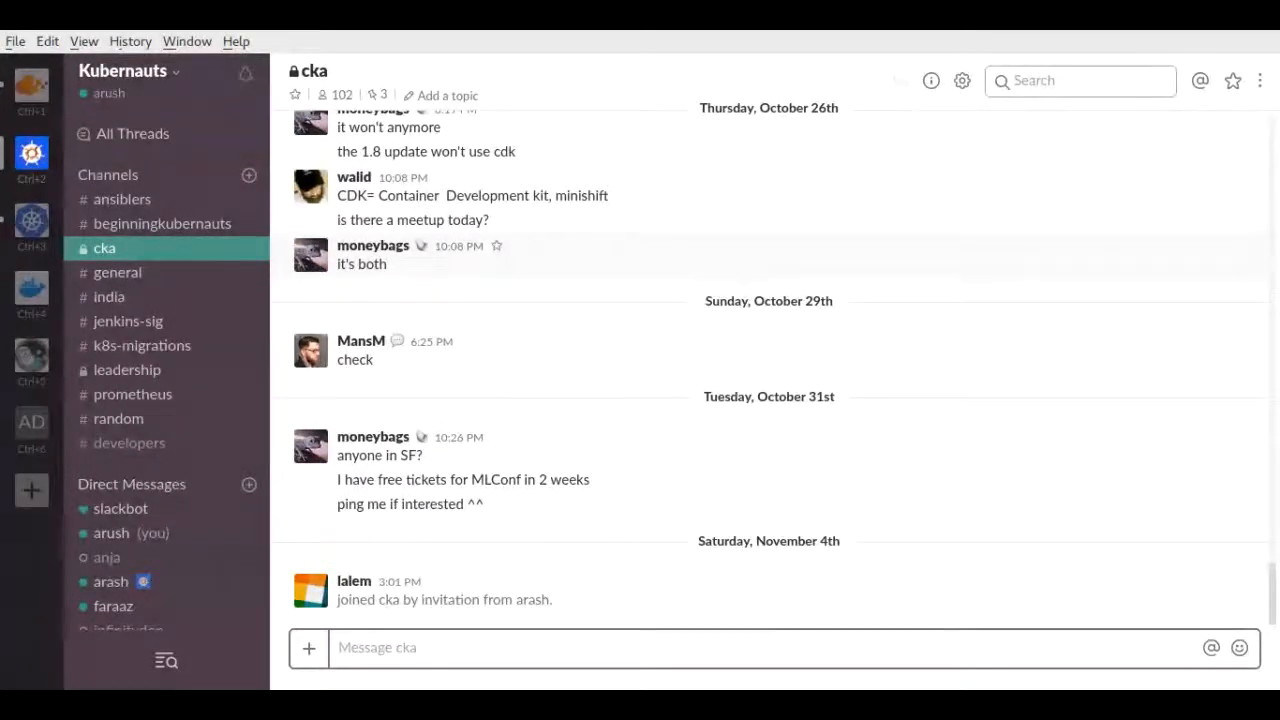
{"action": "type", "text": "@"}
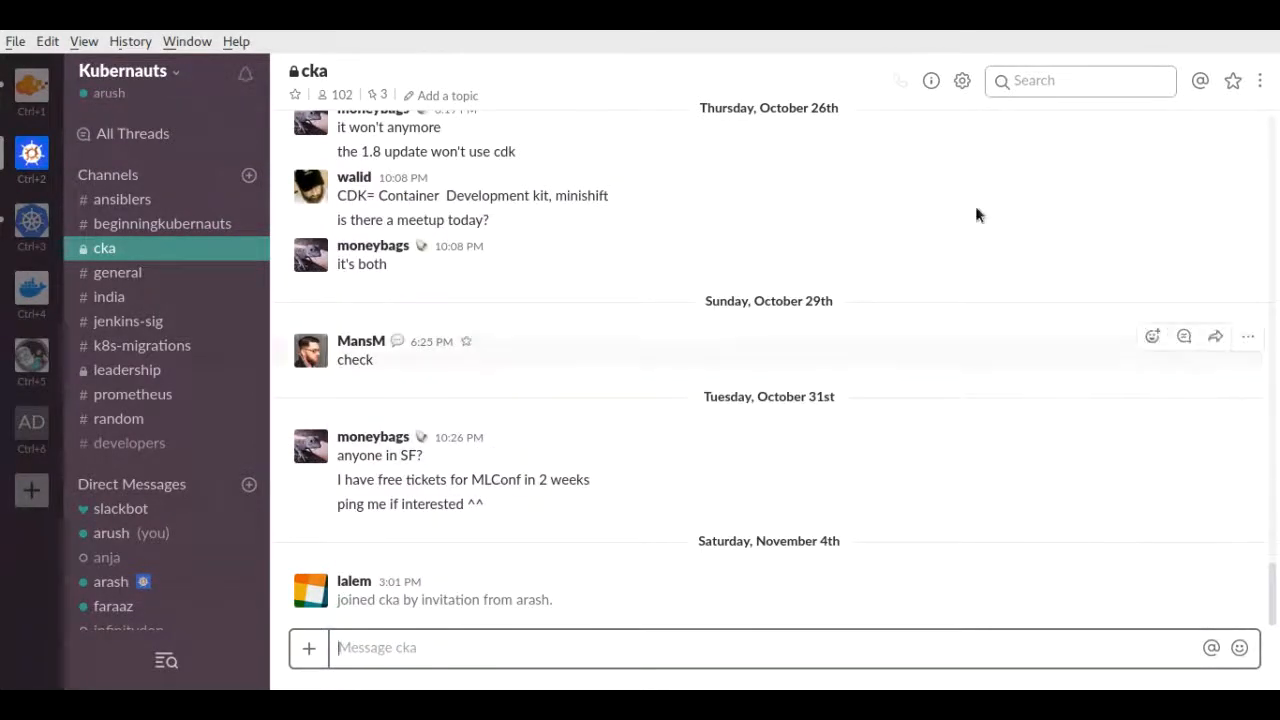
{"action": "left_click", "coordinate": [960, 80]}
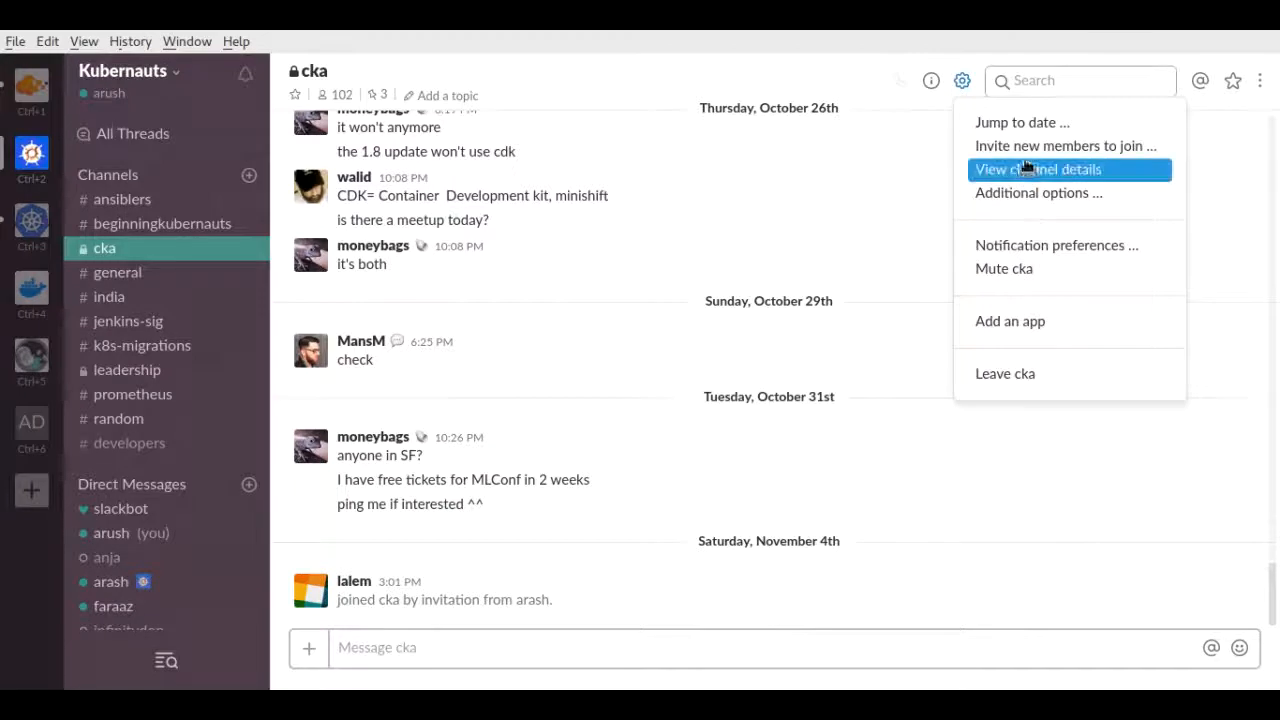
{"action": "left_click", "coordinate": [1066, 144]}
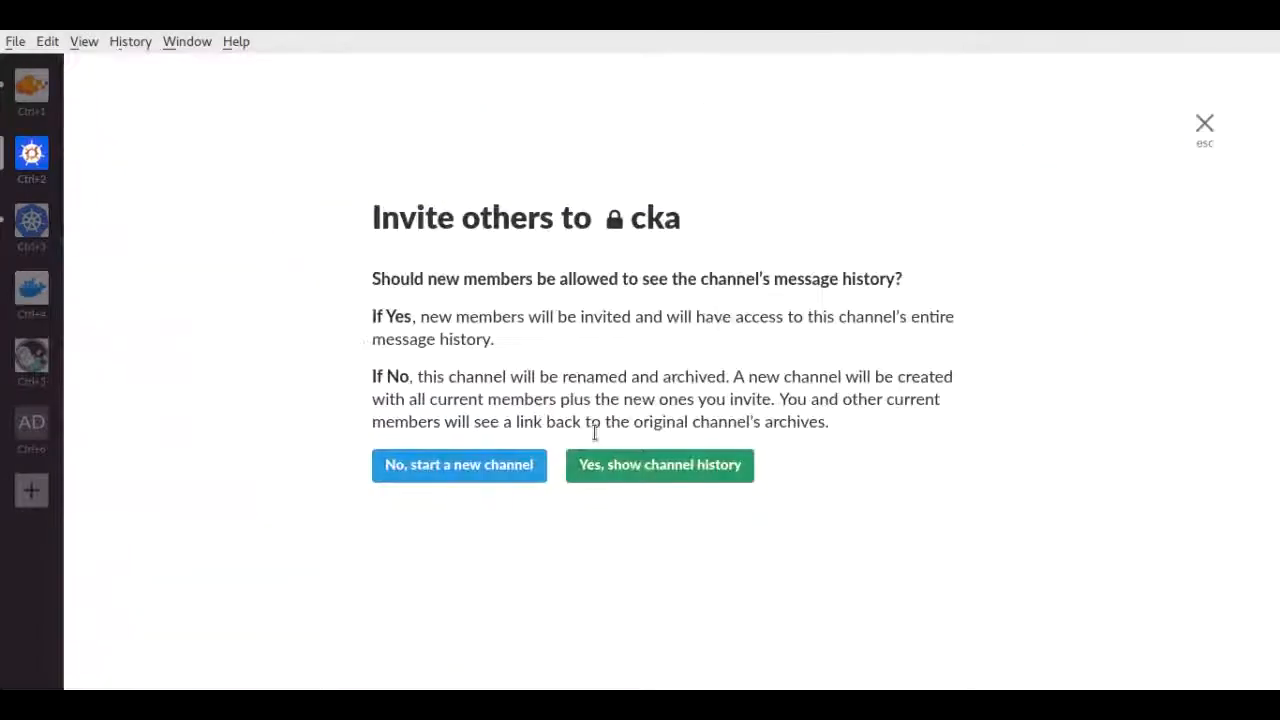
{"action": "left_click", "coordinate": [660, 464]}
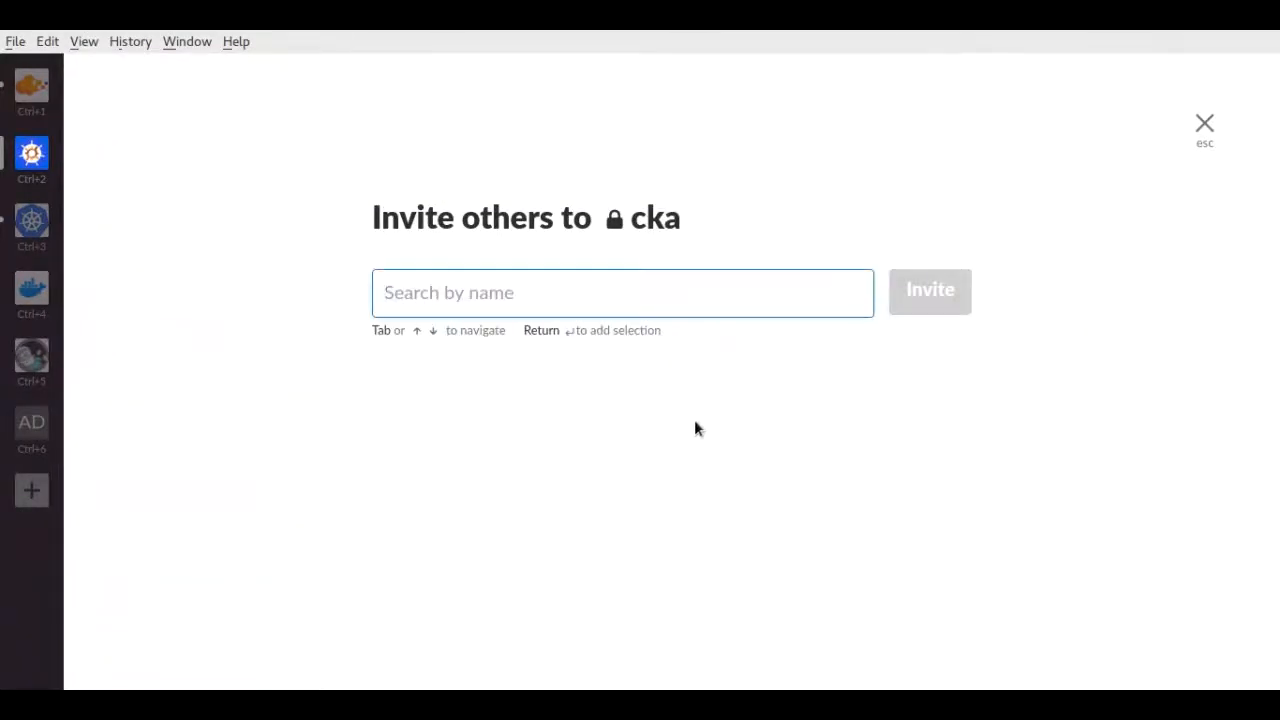
{"action": "type", "text": "ksin"}
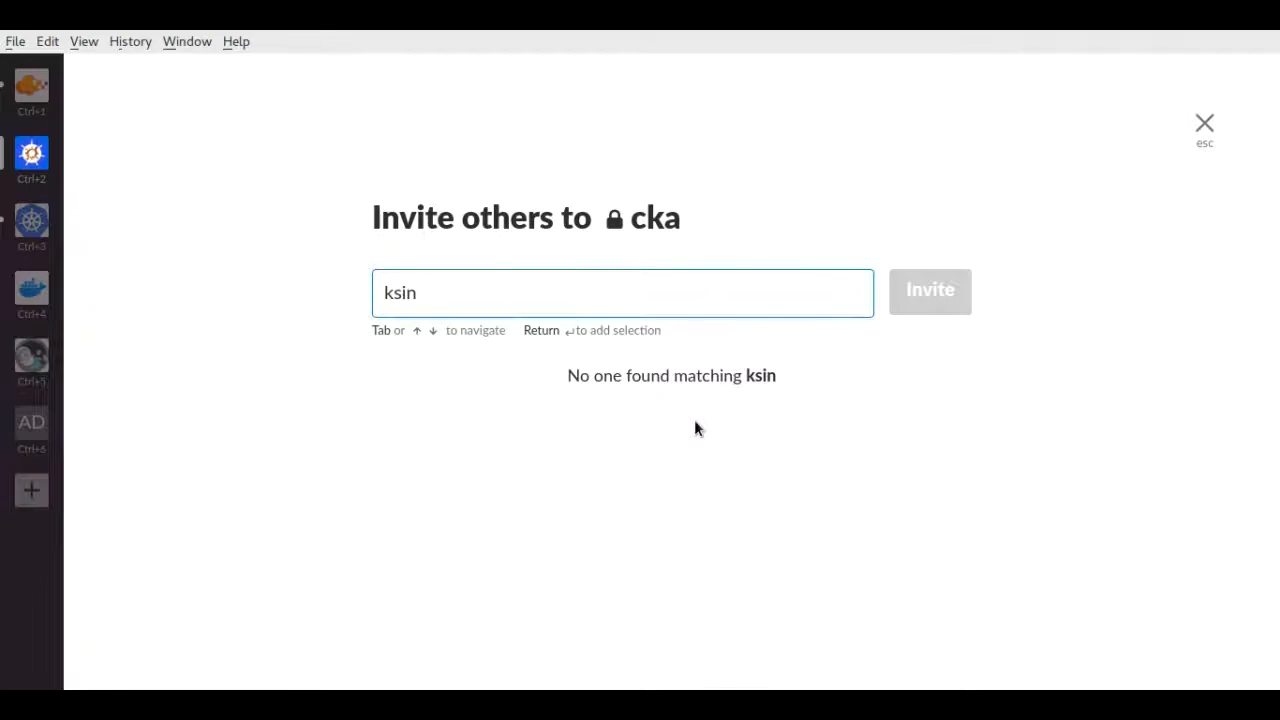
{"action": "key", "text": "BackSpace"}
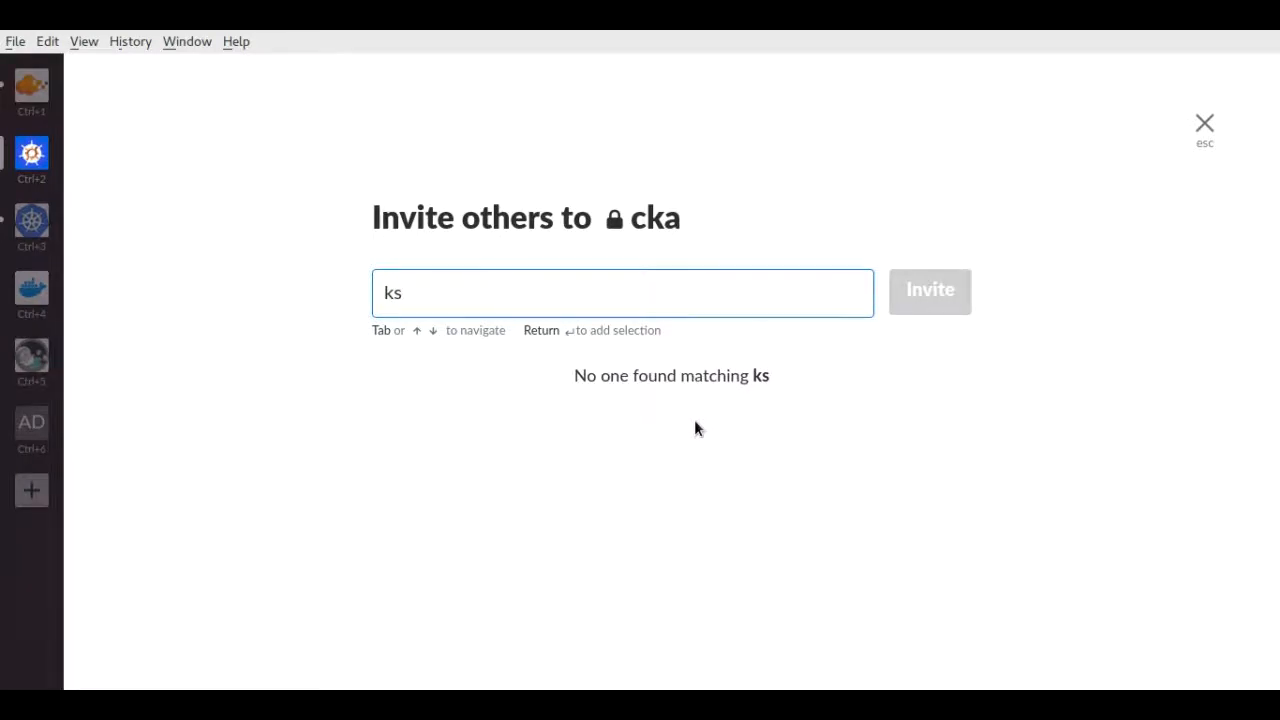
{"action": "key", "text": "Backspace"}
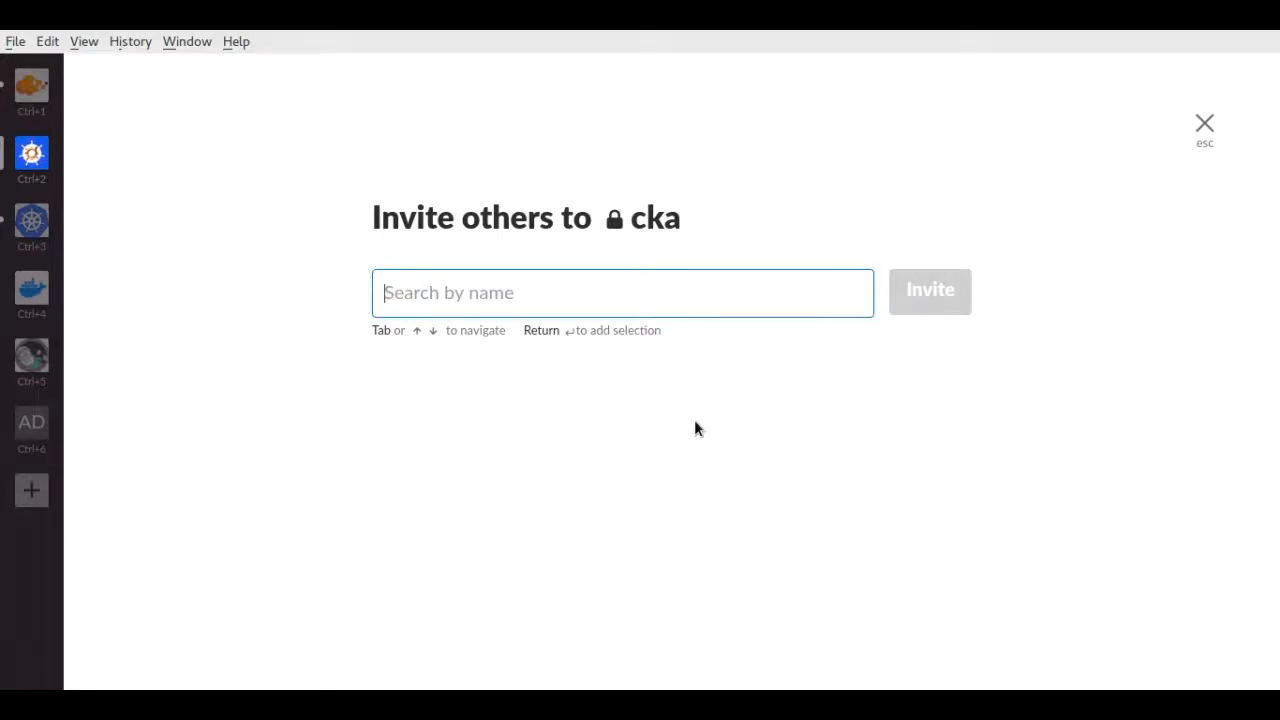
{"action": "left_click", "coordinate": [1204, 124]}
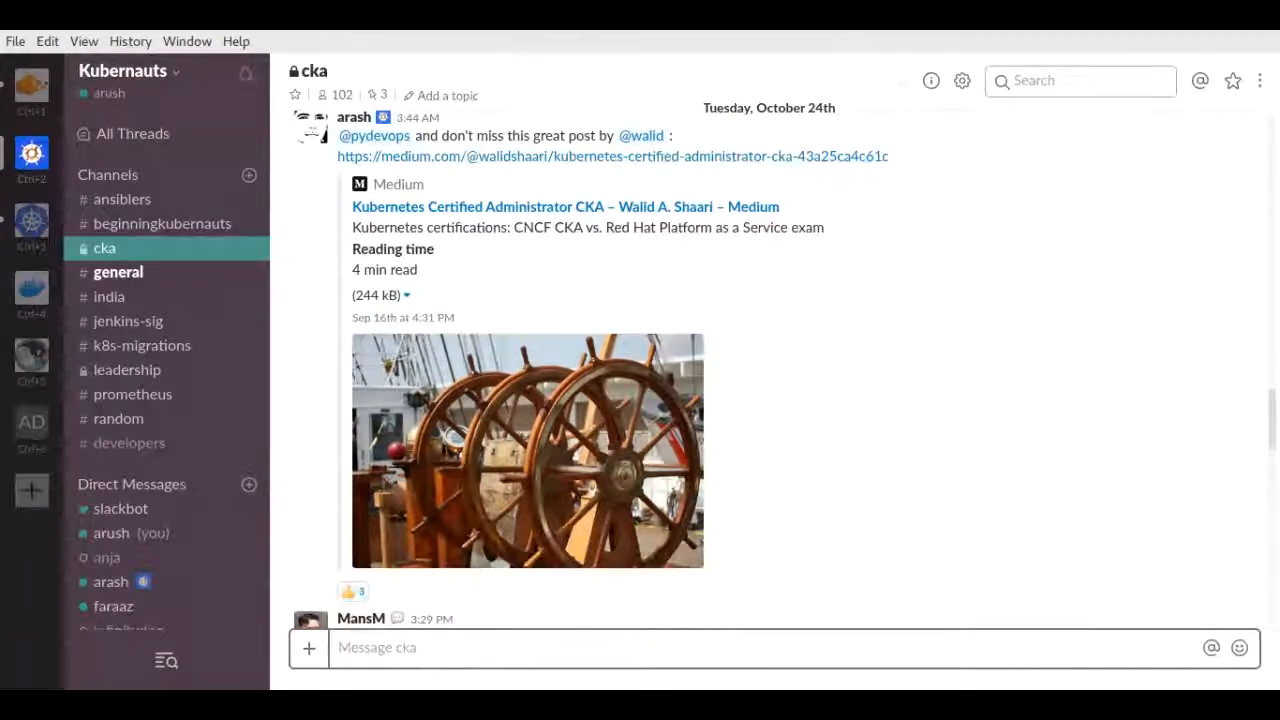
- Return from general to the cka channel and bring up its channel options
{"action": "left_click", "coordinate": [118, 272]}
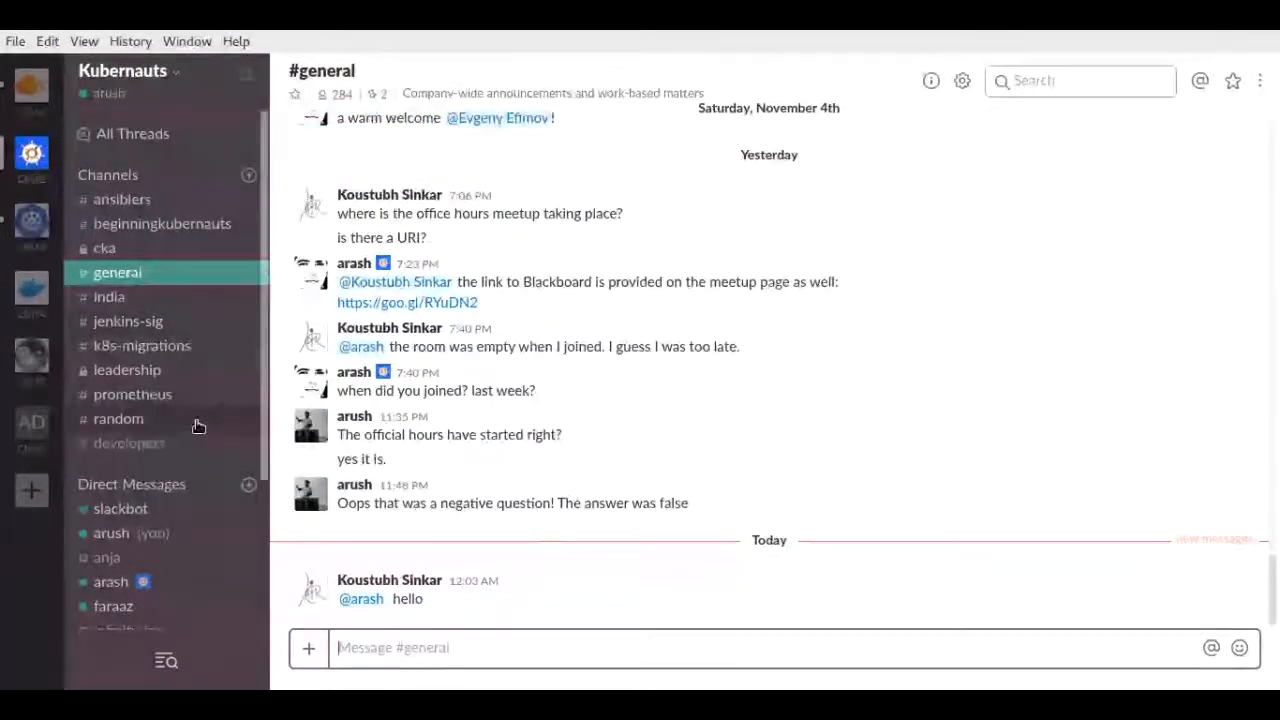
{"action": "mouse_move", "coordinate": [160, 296]}
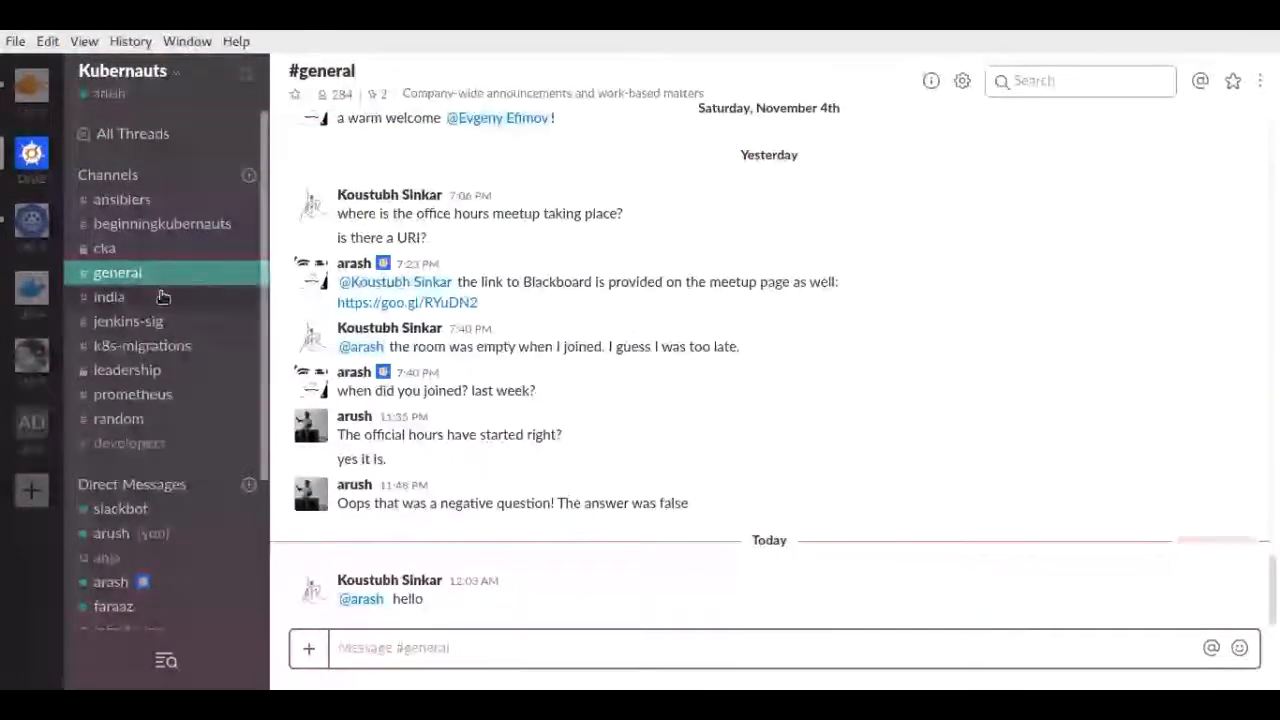
{"action": "left_click", "coordinate": [104, 248]}
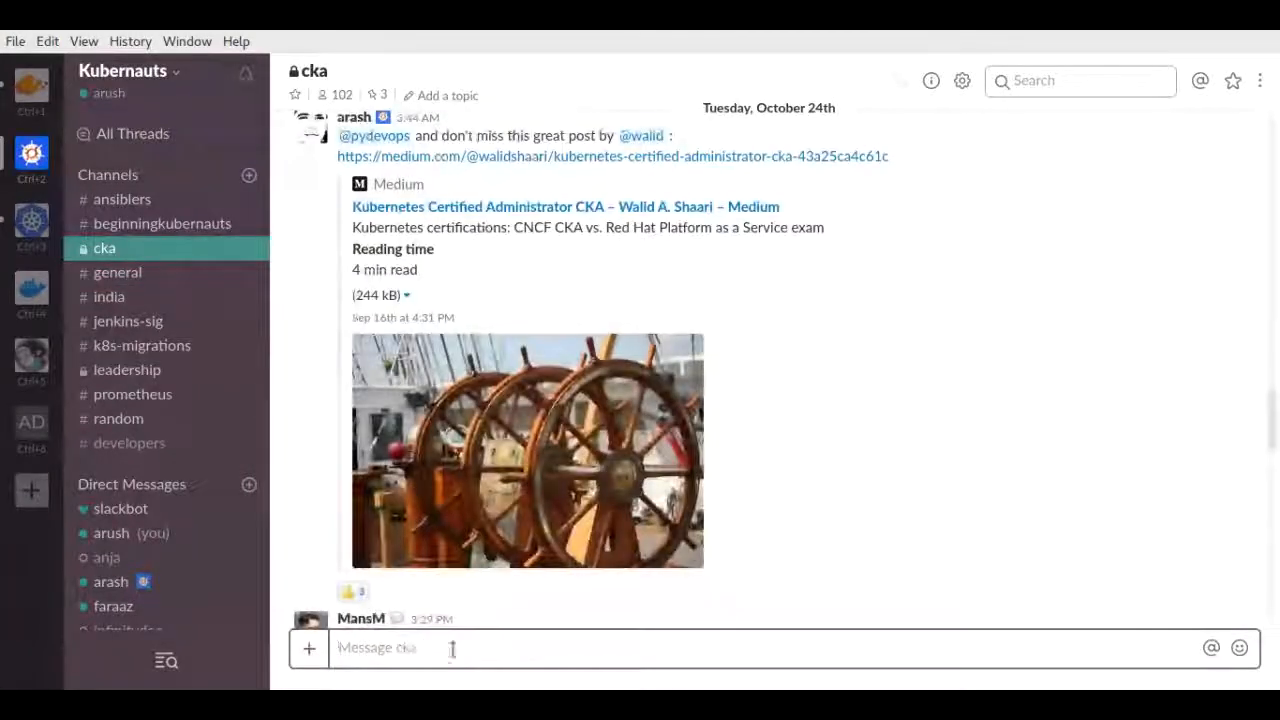
{"action": "left_click", "coordinate": [962, 80]}
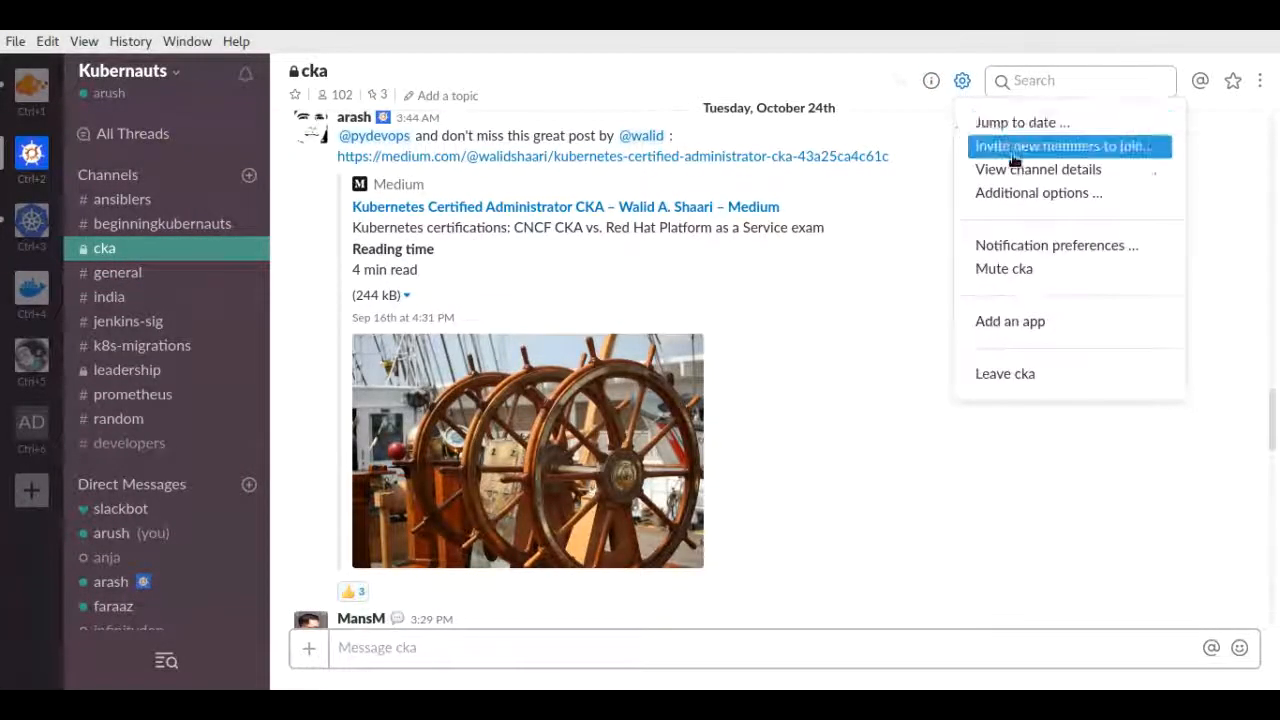
- Invite the member matching 'ko' to join the private cka channel
{"action": "left_click", "coordinate": [1064, 146]}
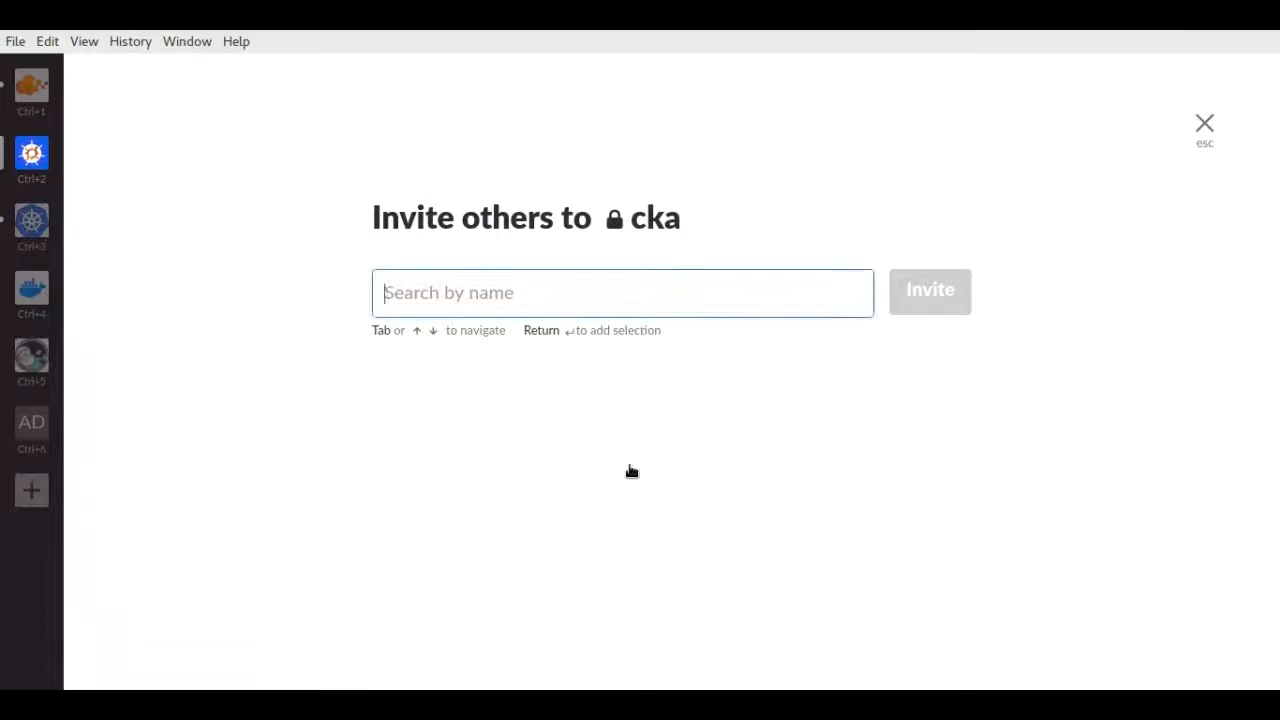
{"action": "type", "text": "ko"}
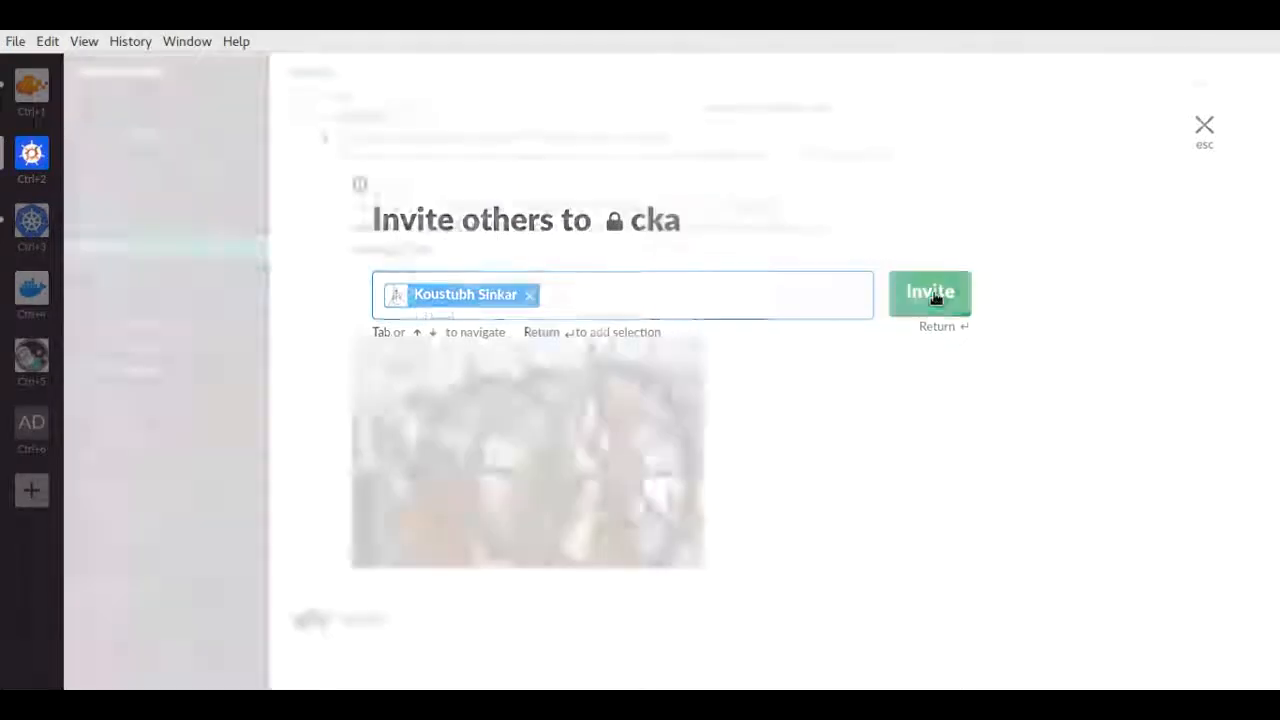
{"action": "left_click", "coordinate": [928, 292]}
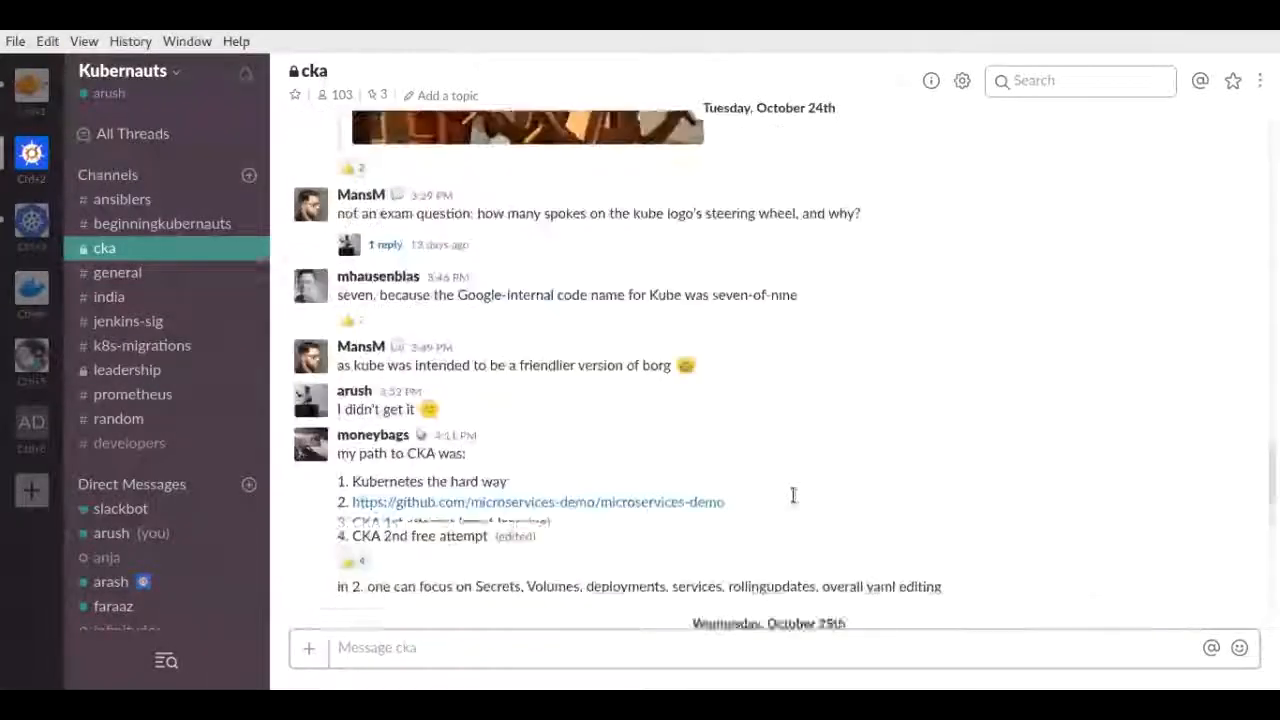
{"action": "scroll", "scroll_direction": "down", "scroll_amount": 3}
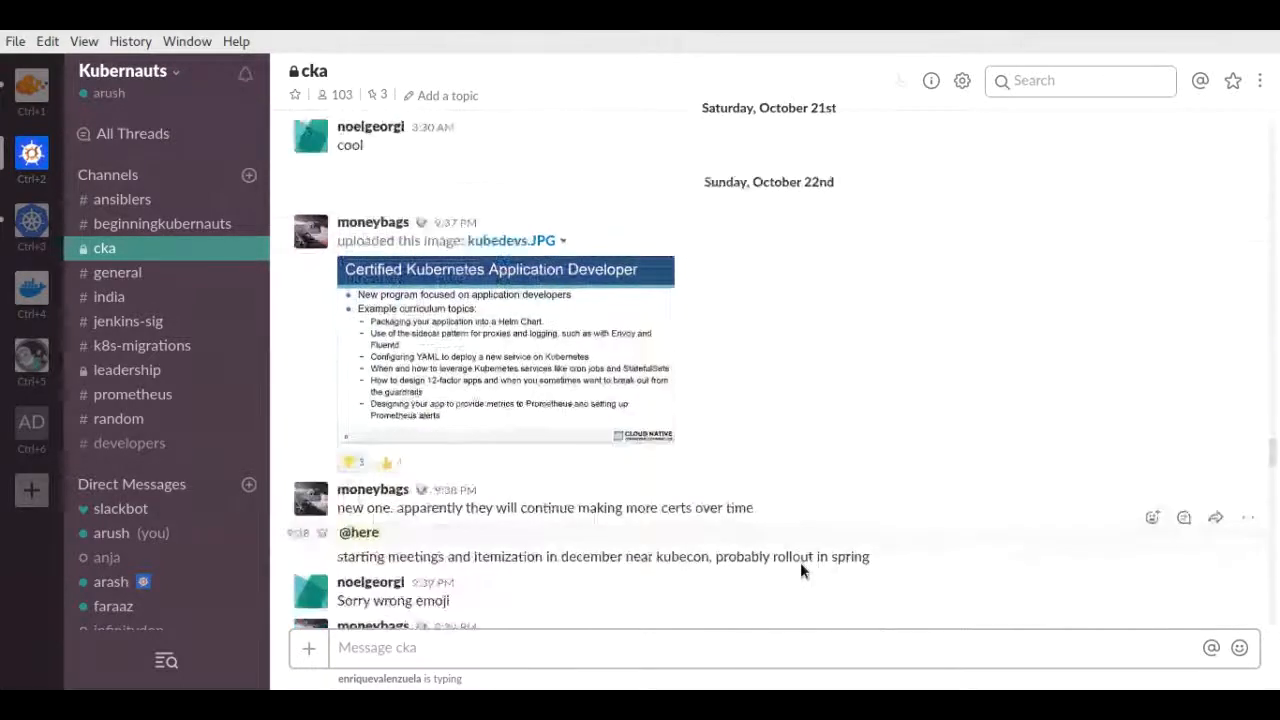
{"action": "scroll", "scroll_direction": "down", "scroll_amount": 3}
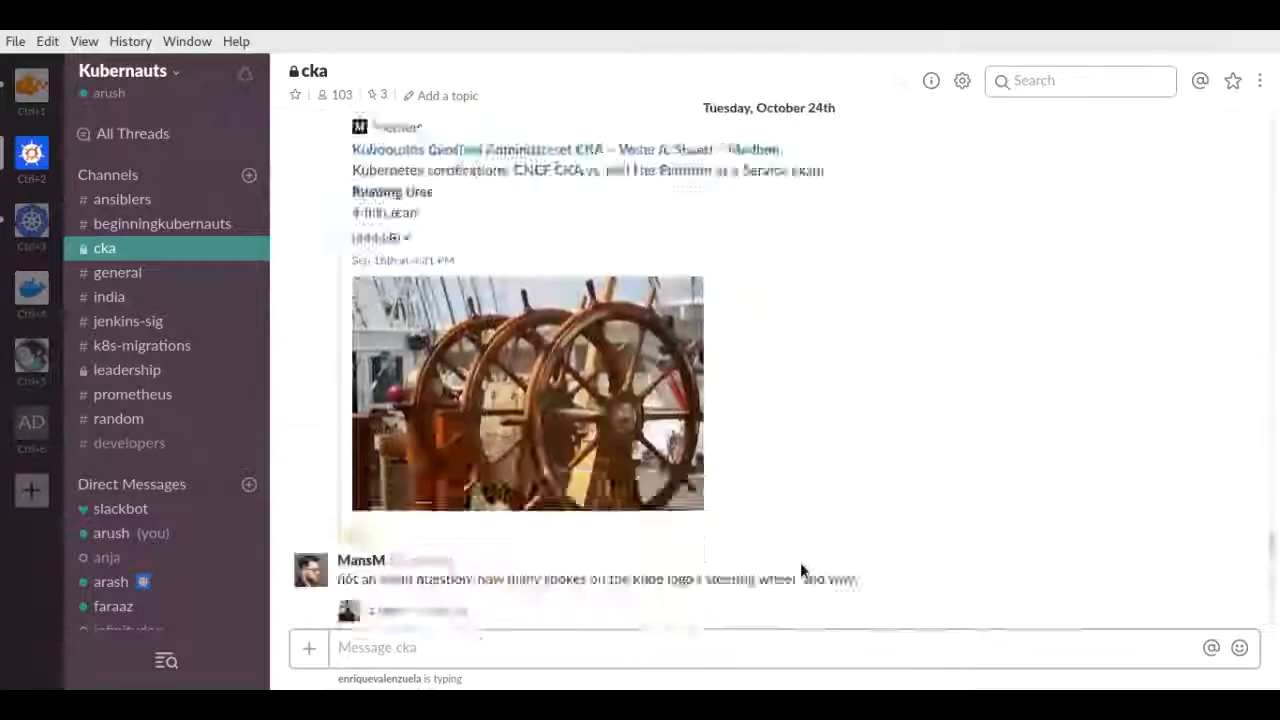
{"action": "scroll", "scroll_direction": "down", "scroll_amount": 3}
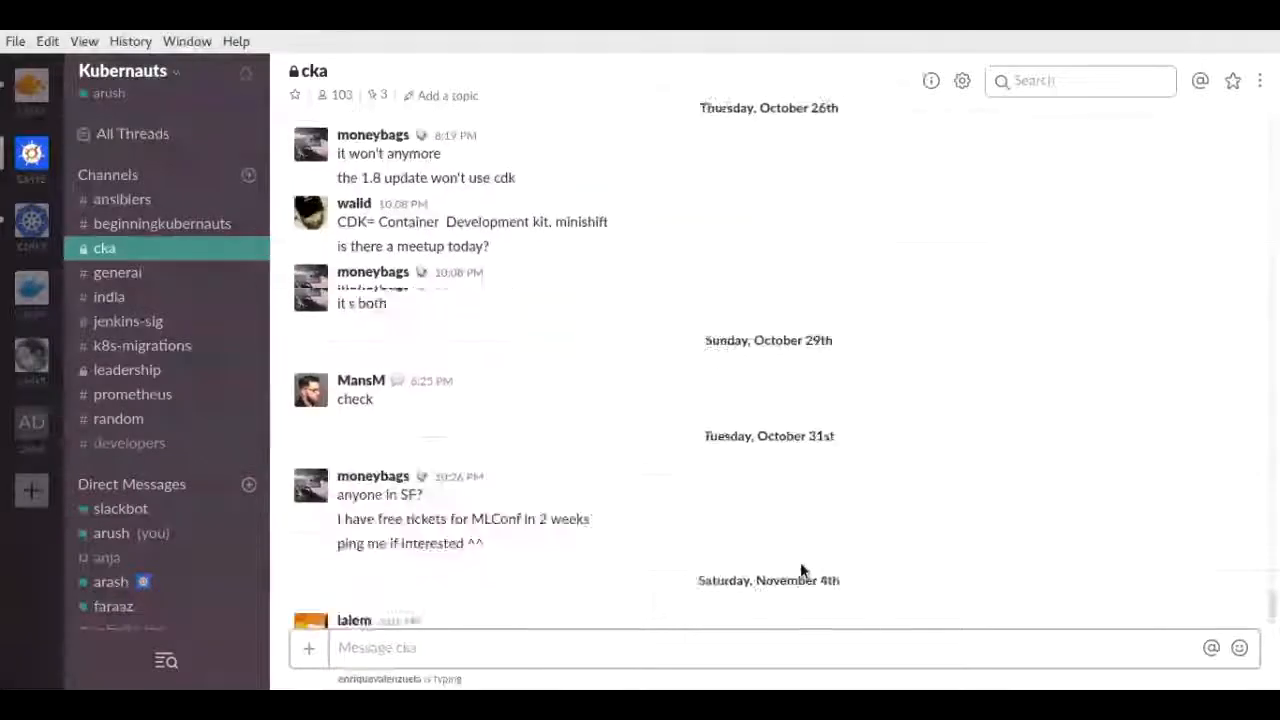
{"action": "scroll", "scroll_direction": "down", "scroll_amount": 3}
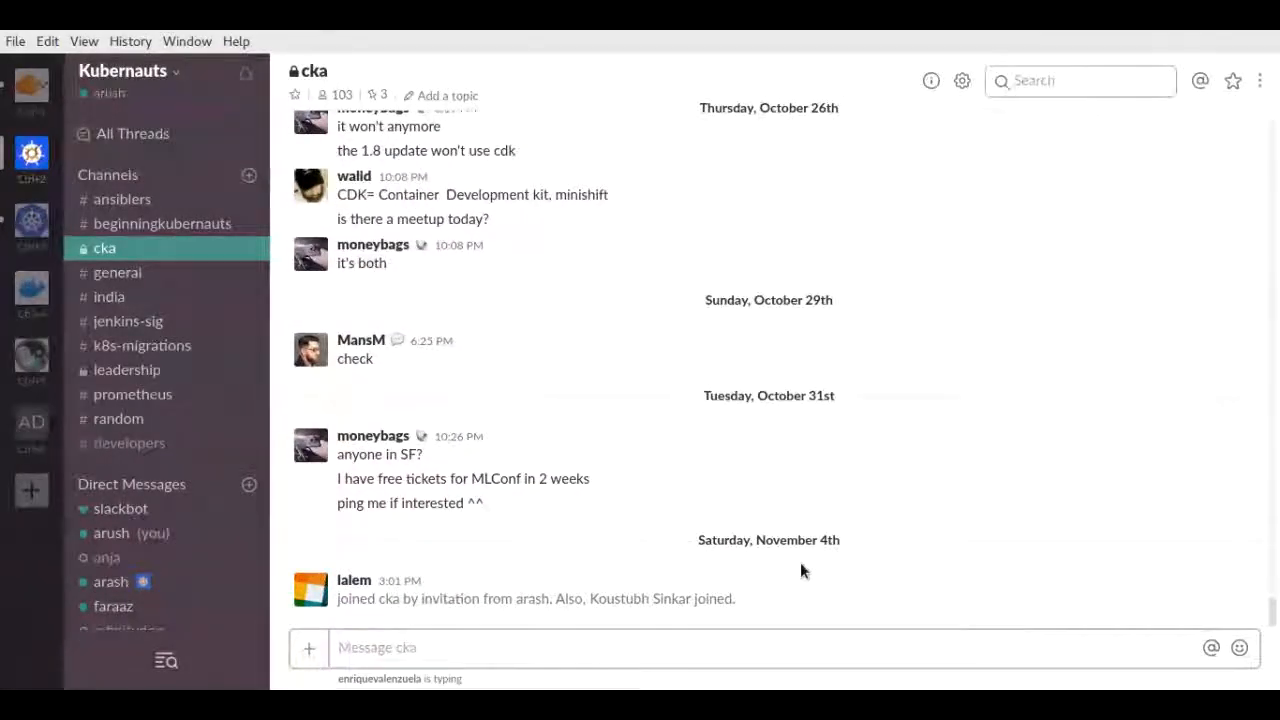